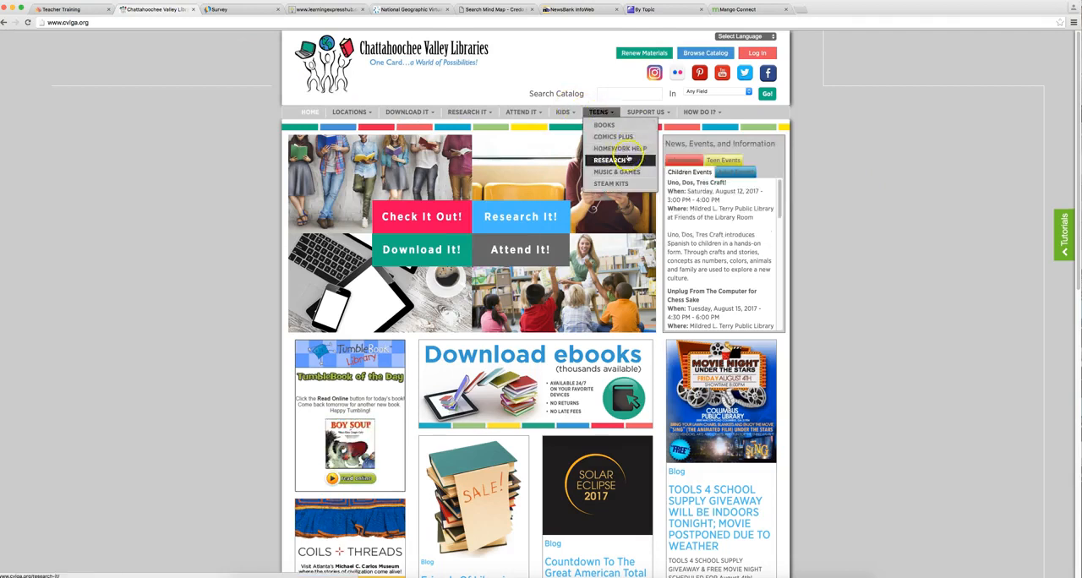
pyautogui.moveTo(620, 148)
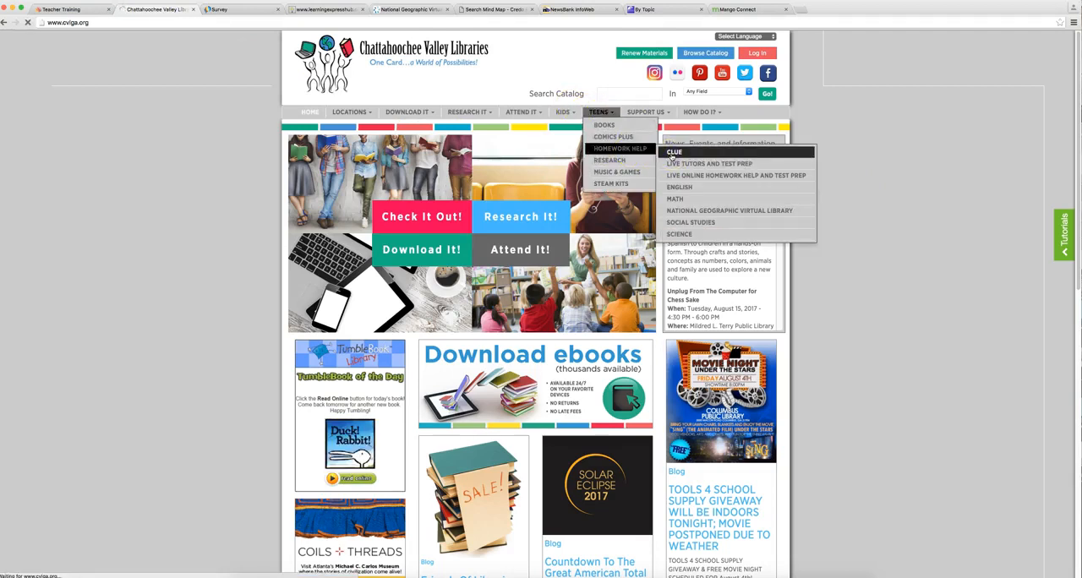
# - Open the CLUE page and scroll down to the Muscogee County login format
pyautogui.click(674, 153)
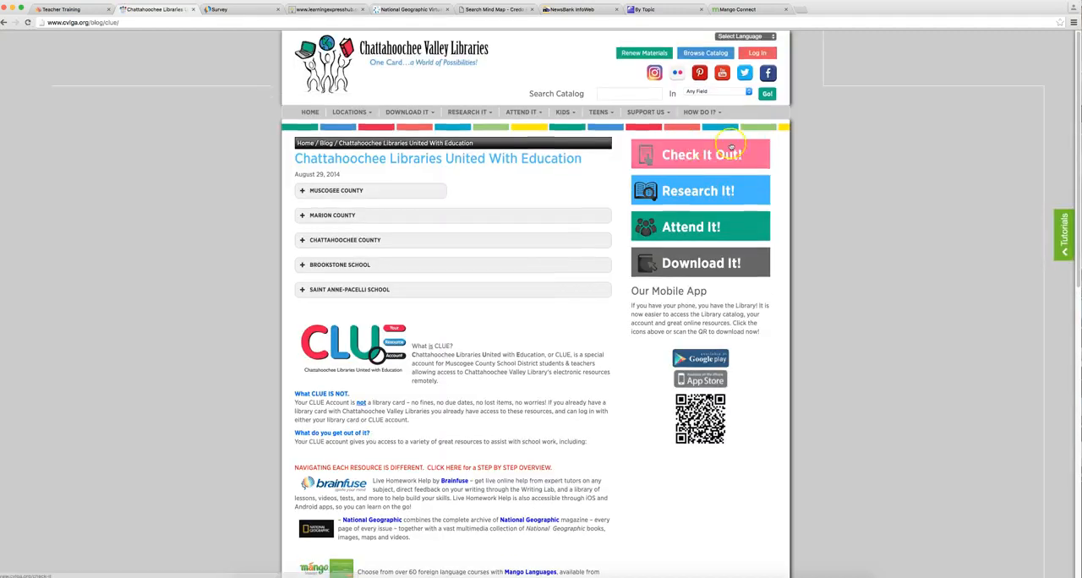
pyautogui.scroll(-3)
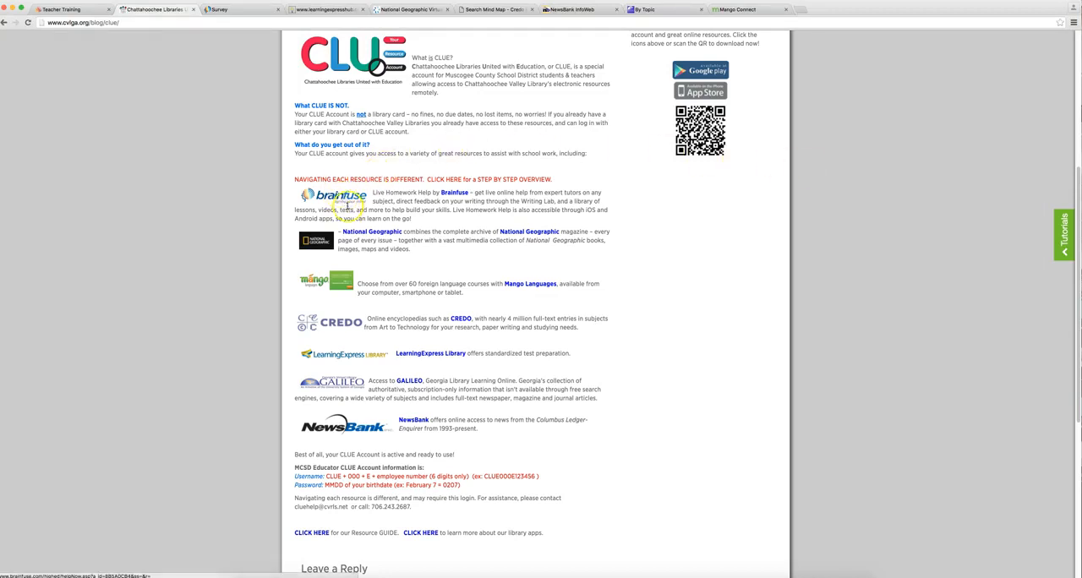
pyautogui.scroll(-3)
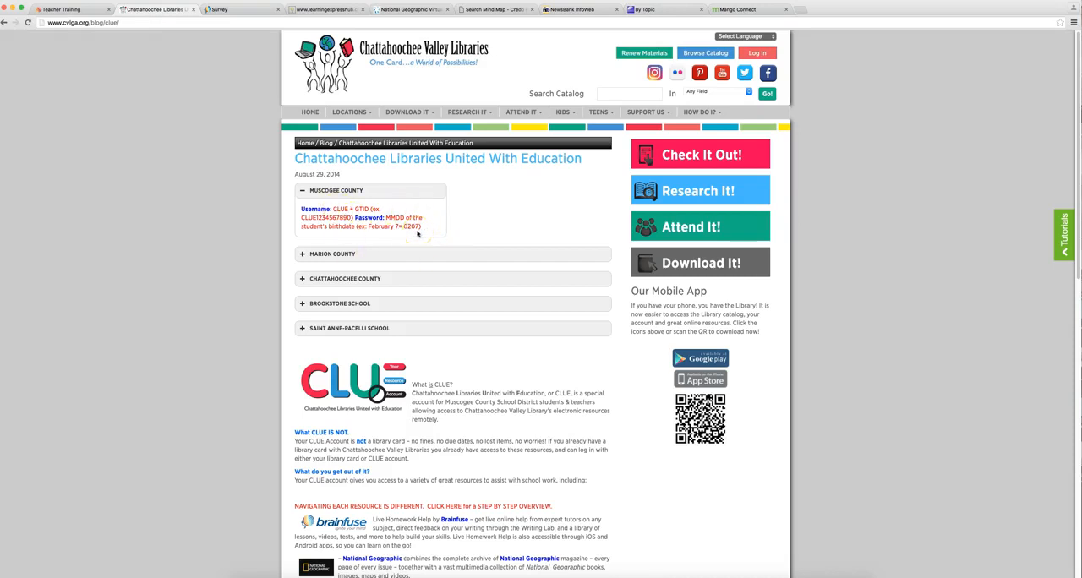
pyautogui.scroll(-3)
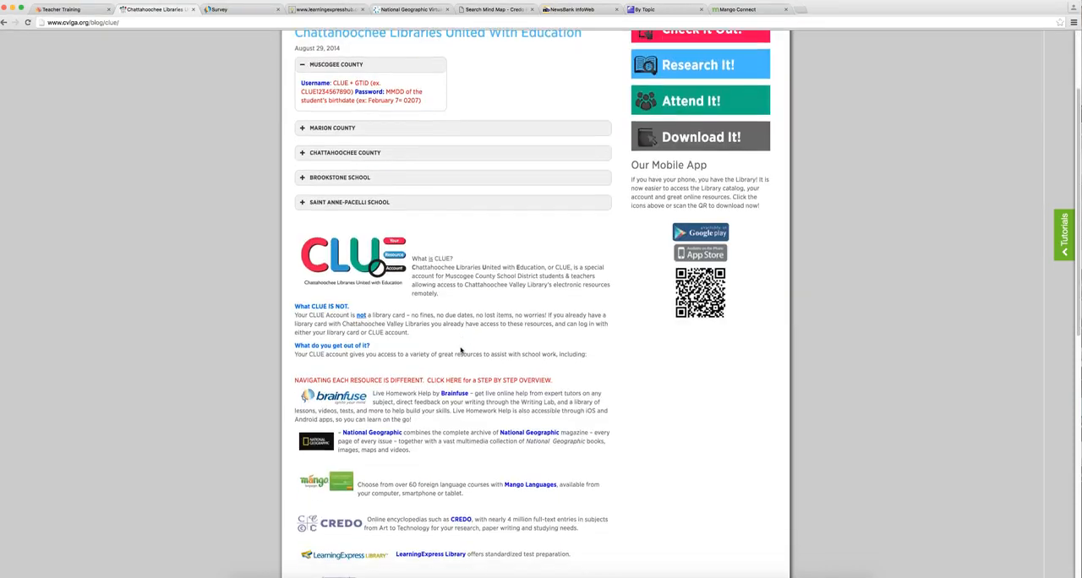
pyautogui.scroll(-3)
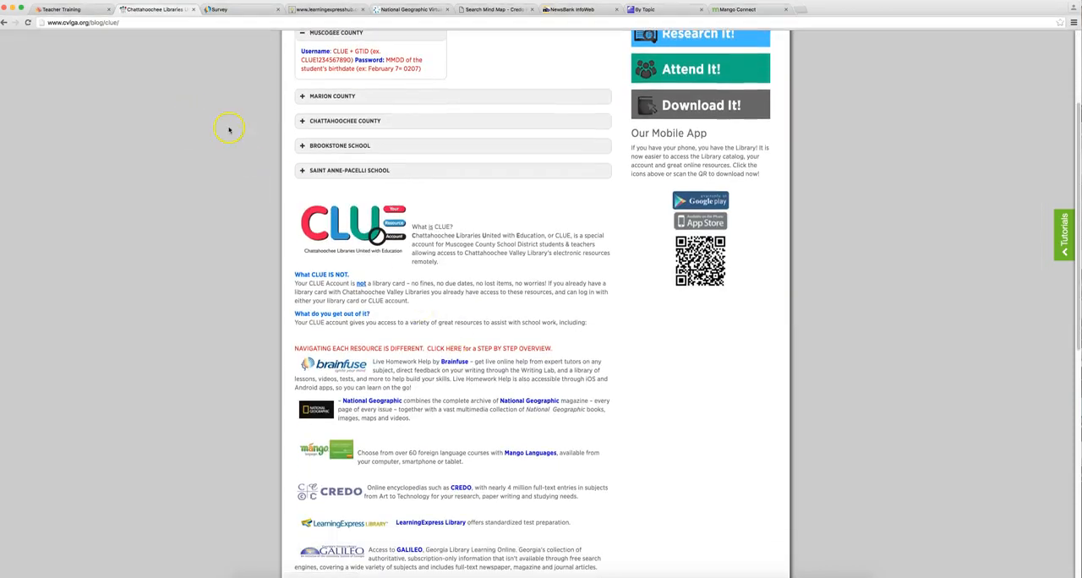
pyautogui.moveTo(349, 370)
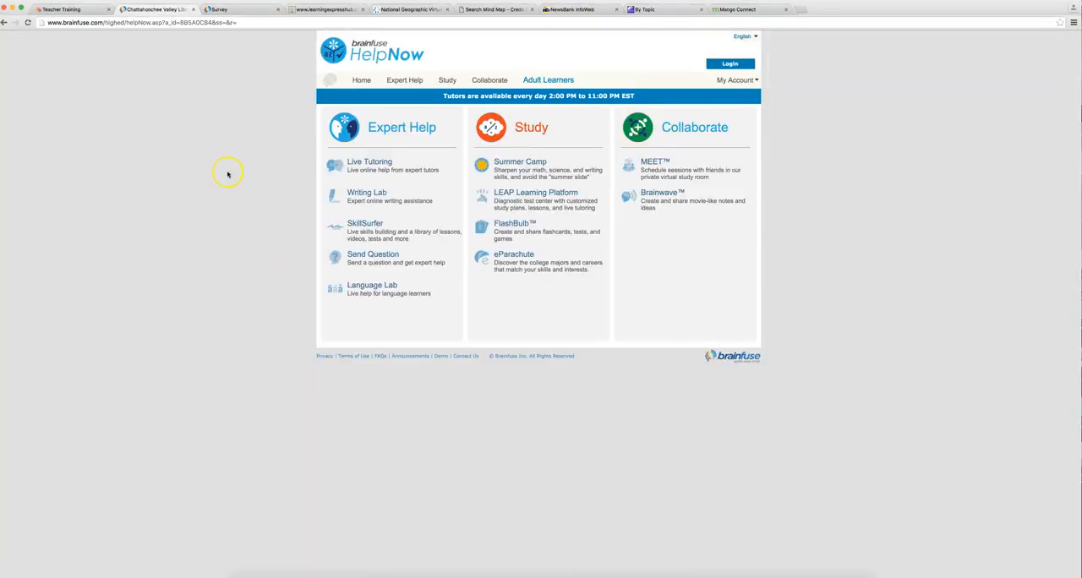
pyautogui.moveTo(211, 121)
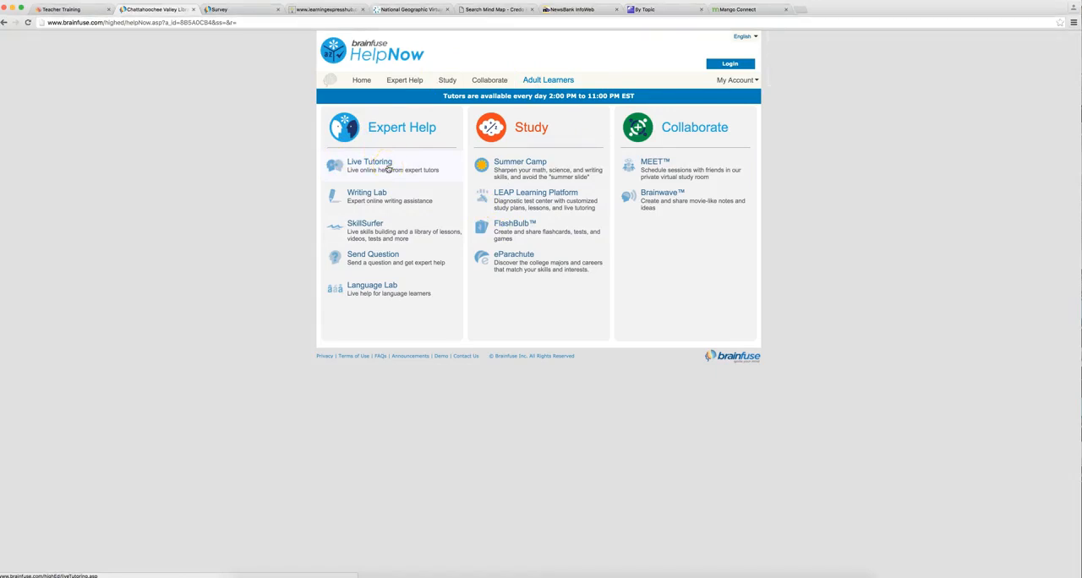
# - Open Live Tutoring and toggle the Spanish tutoring option on, then off again
pyautogui.click(370, 162)
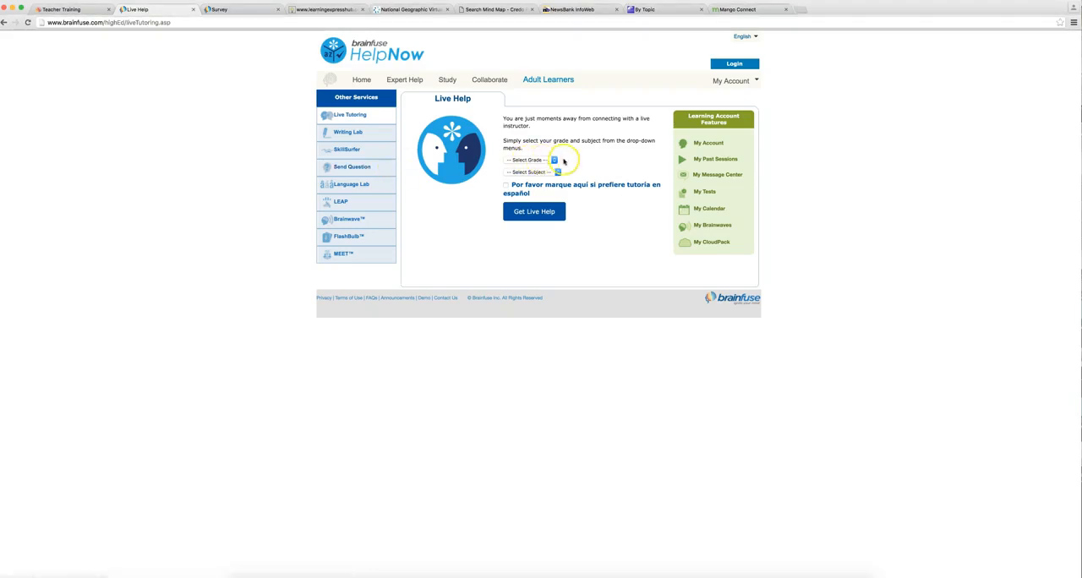
pyautogui.click(530, 159)
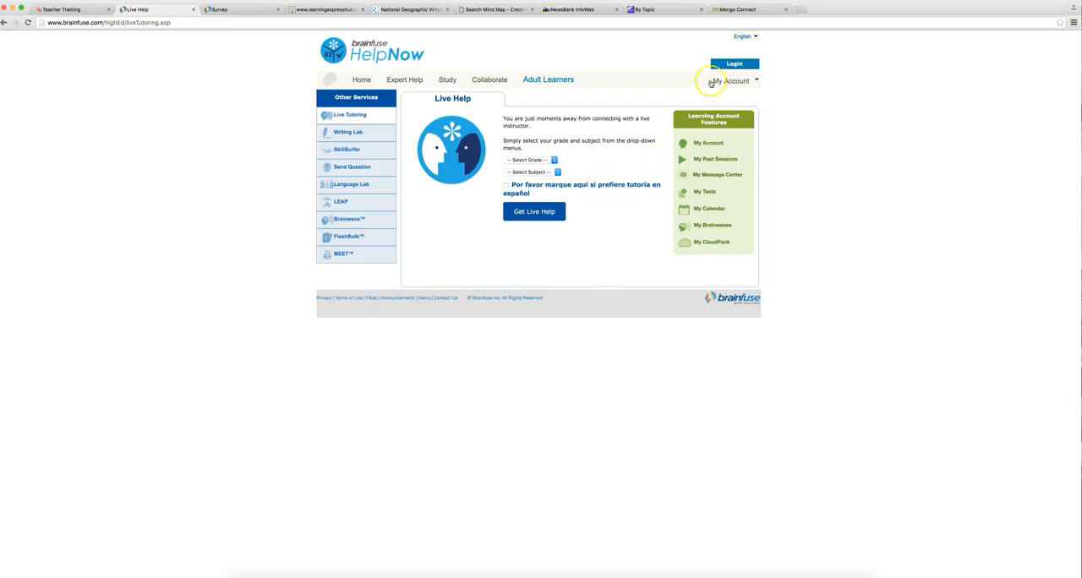
pyautogui.click(745, 36)
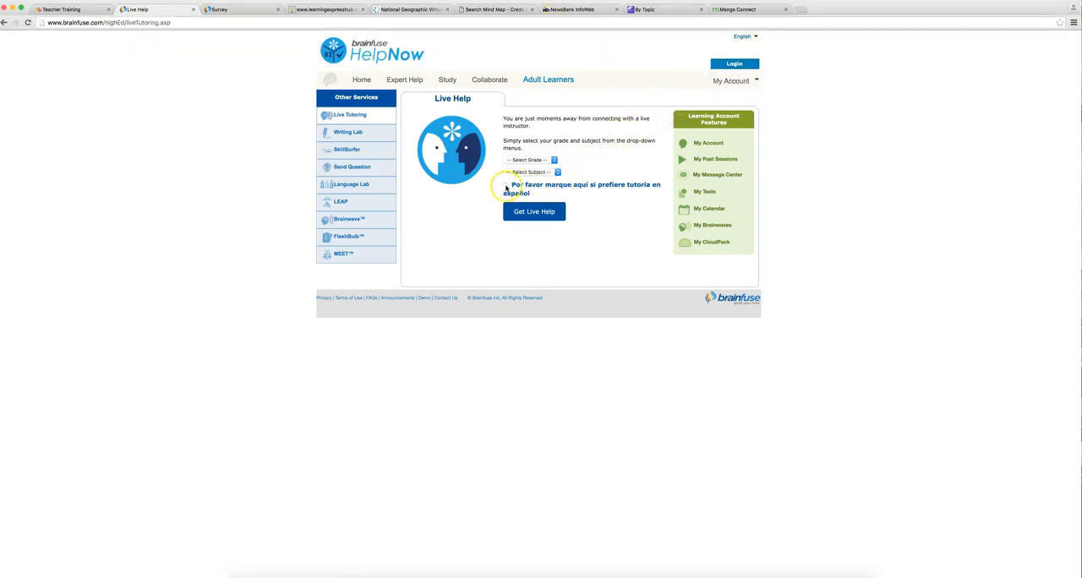
pyautogui.click(508, 185)
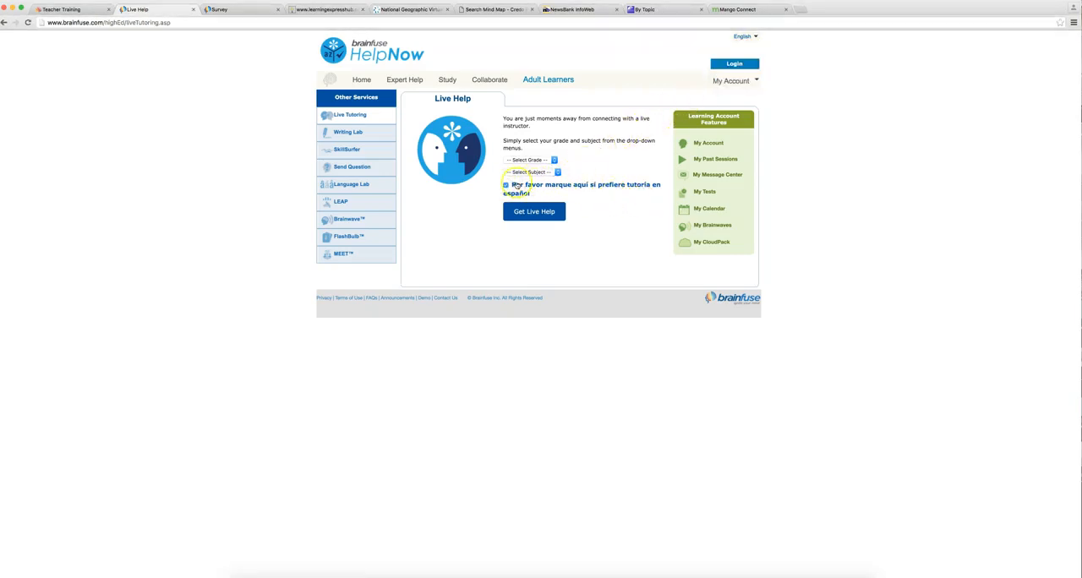
pyautogui.click(506, 184)
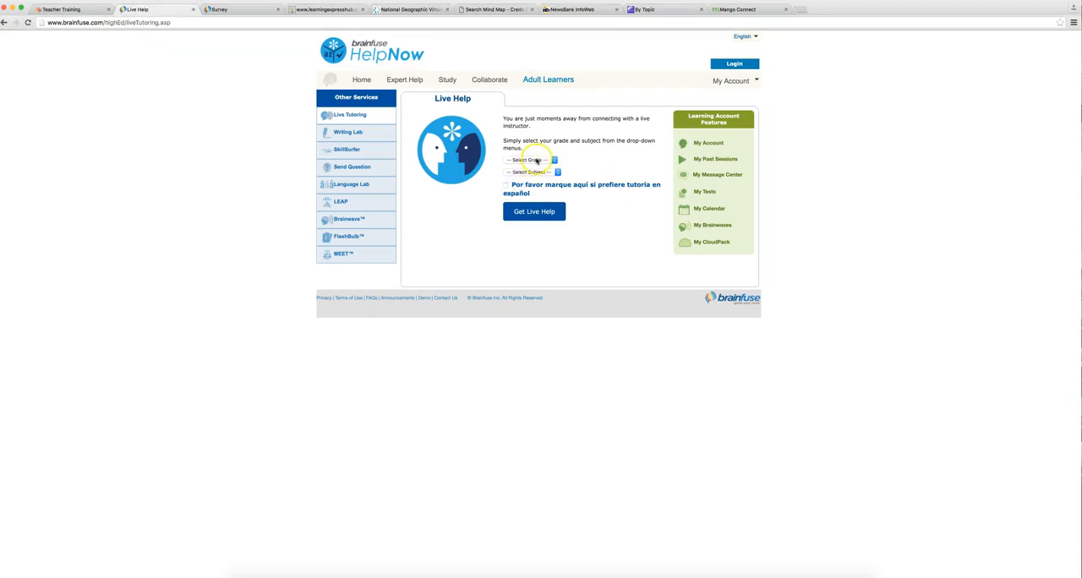
# - Select 7th as the grade and Math as the subject
pyautogui.click(528, 160)
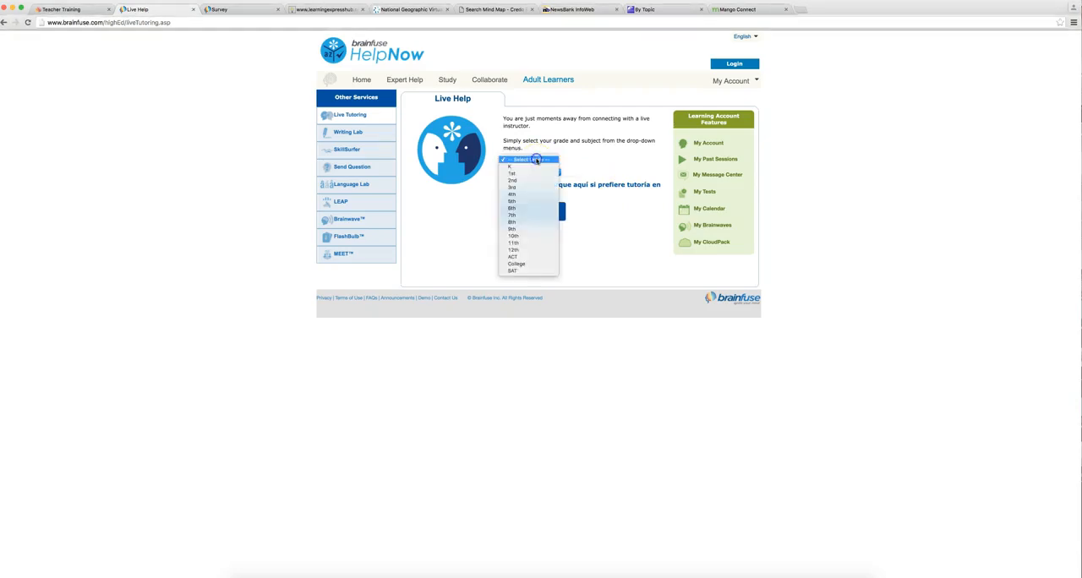
pyautogui.moveTo(523, 214)
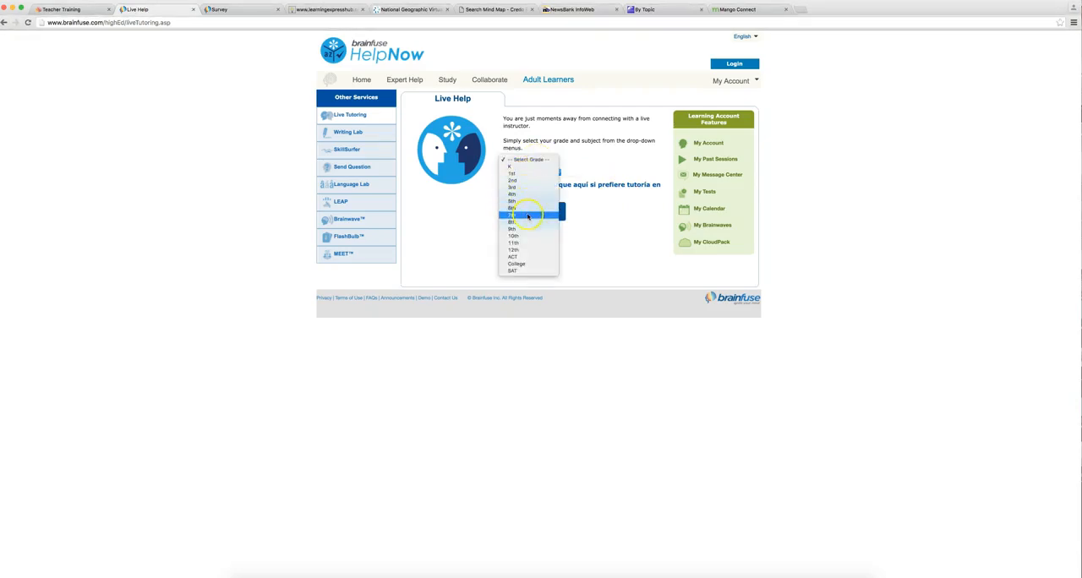
pyautogui.click(513, 213)
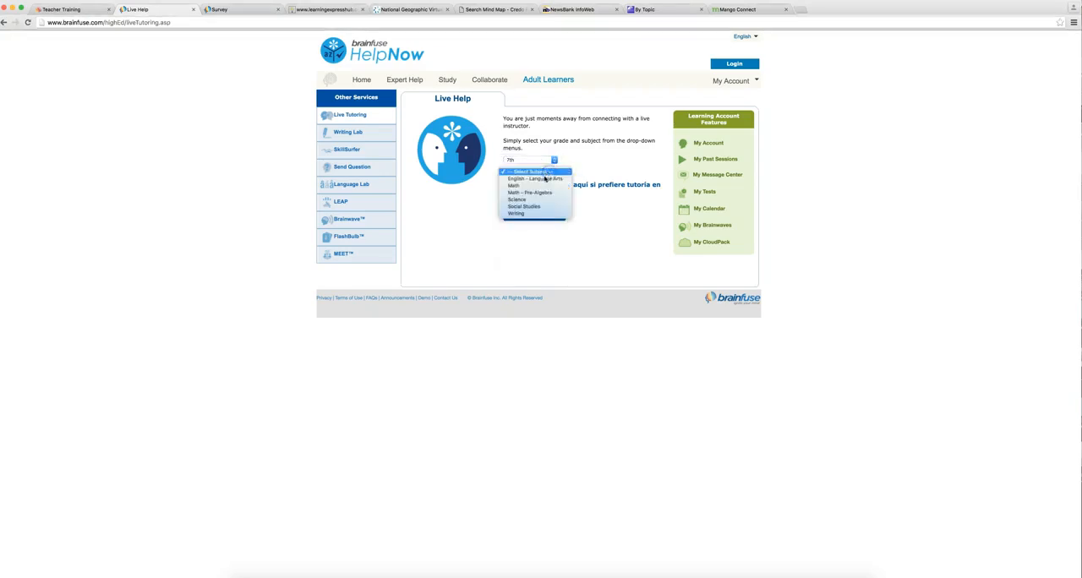
pyautogui.click(536, 171)
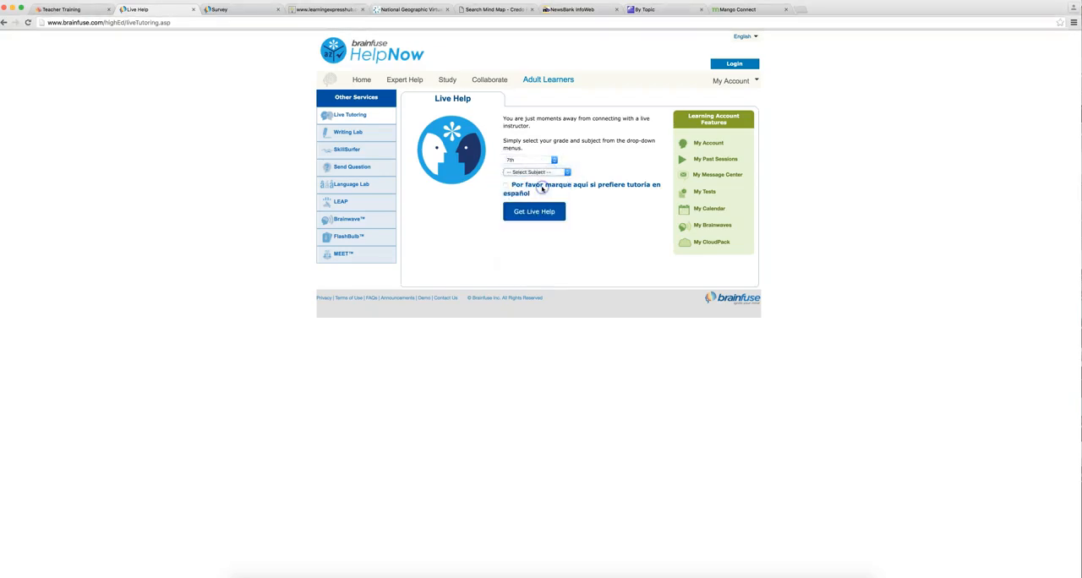
pyautogui.click(537, 172)
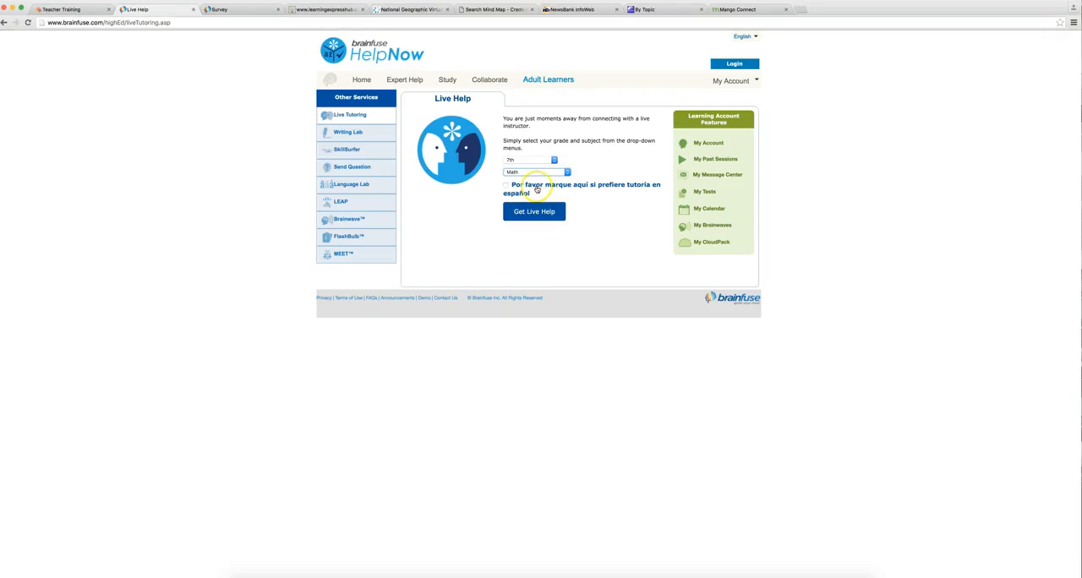
pyautogui.click(533, 171)
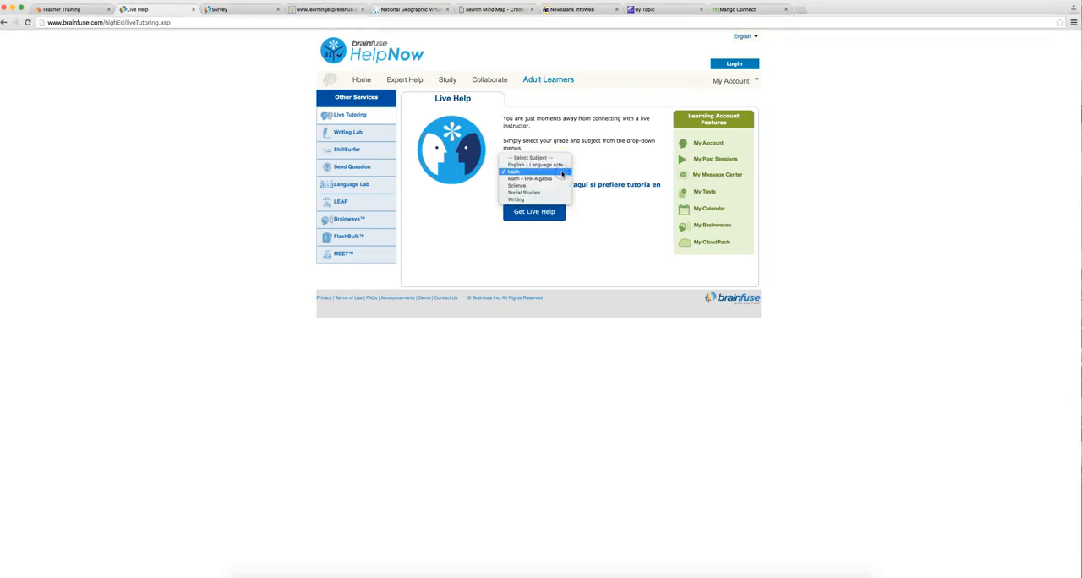
pyautogui.moveTo(515, 185)
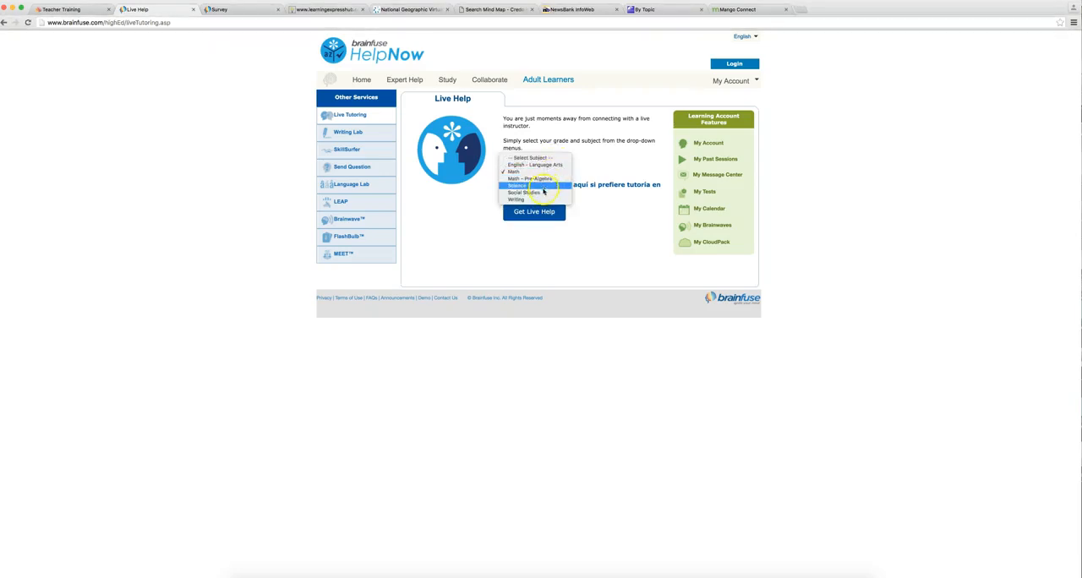
pyautogui.moveTo(533, 199)
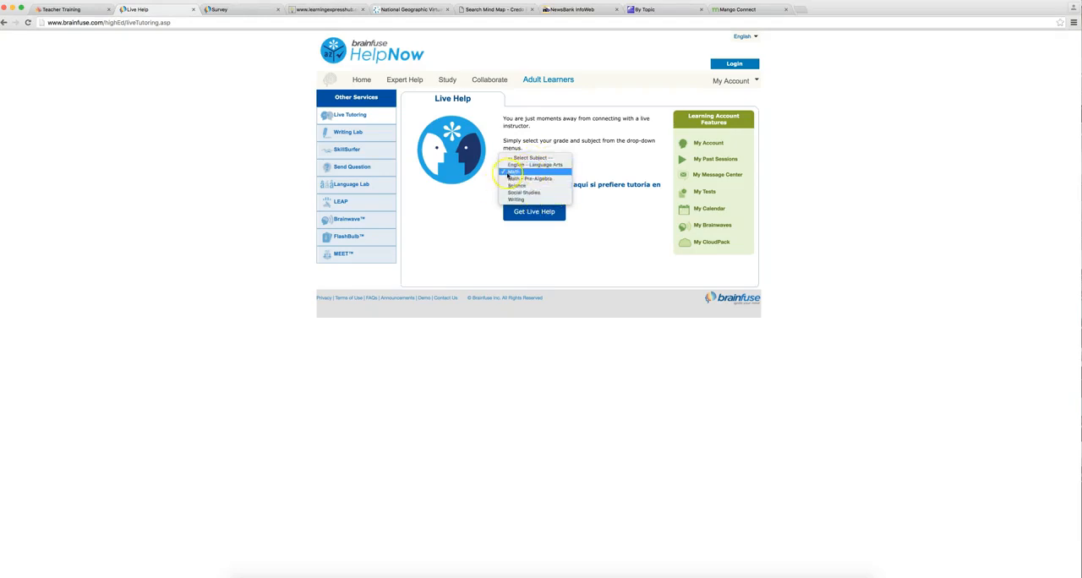
pyautogui.click(513, 172)
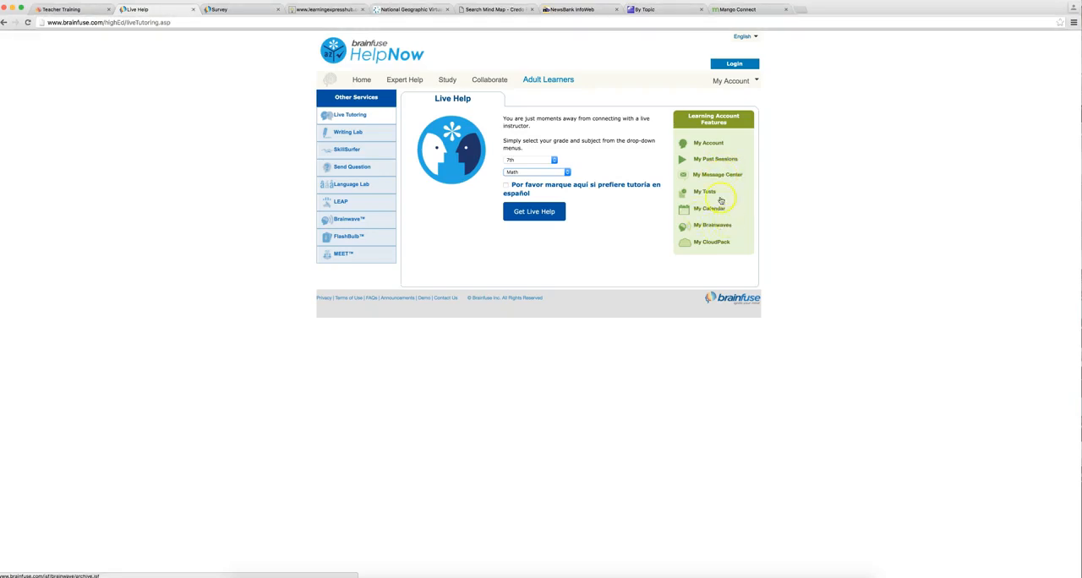
pyautogui.moveTo(638, 223)
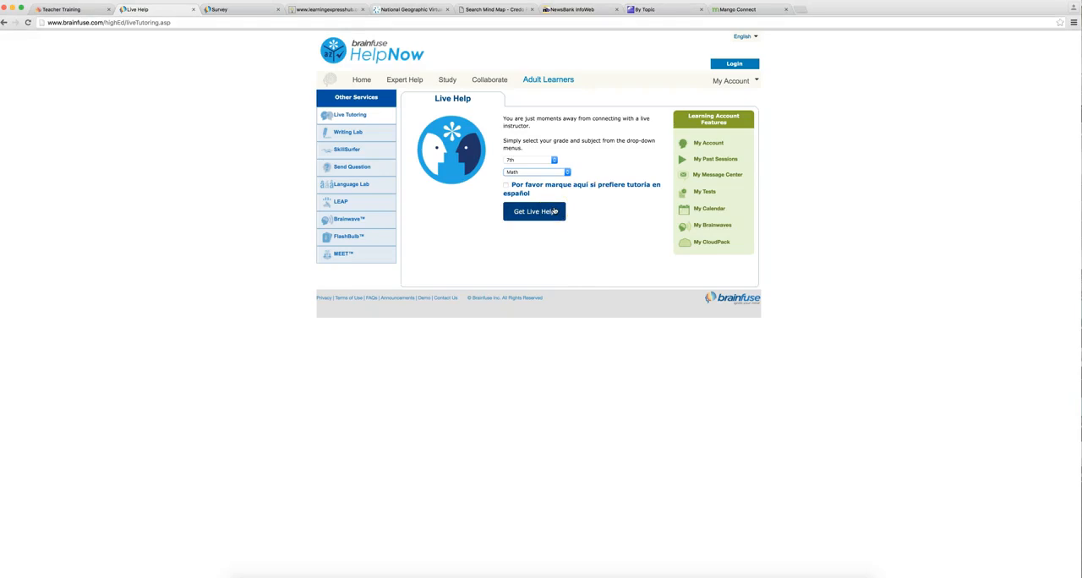
# - Start a tutor session and send a hello introducing the awesome middle schoolers
pyautogui.click(534, 212)
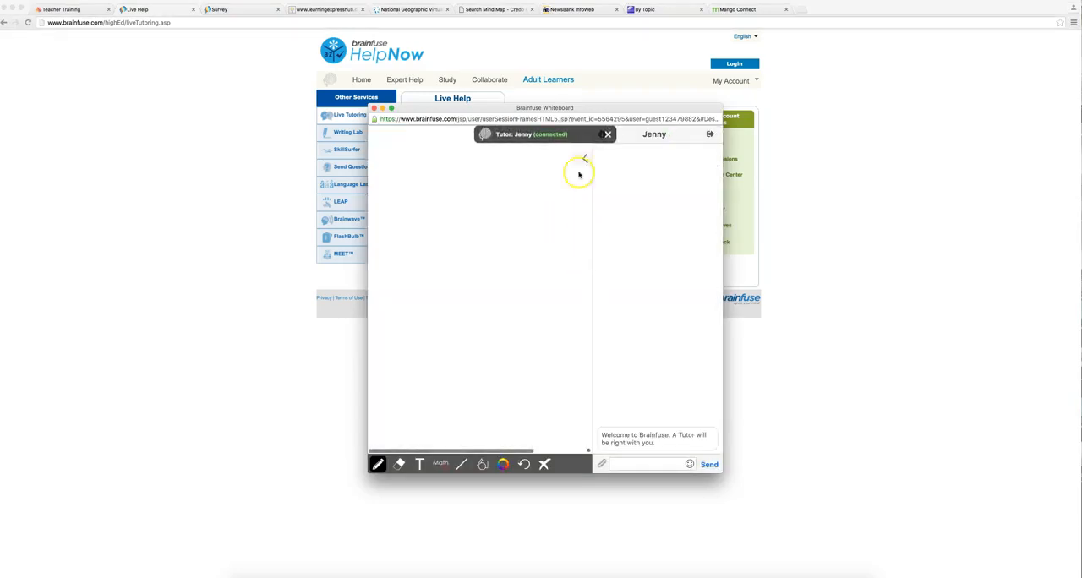
pyautogui.moveTo(545, 108); pyautogui.dragTo(510, 57)
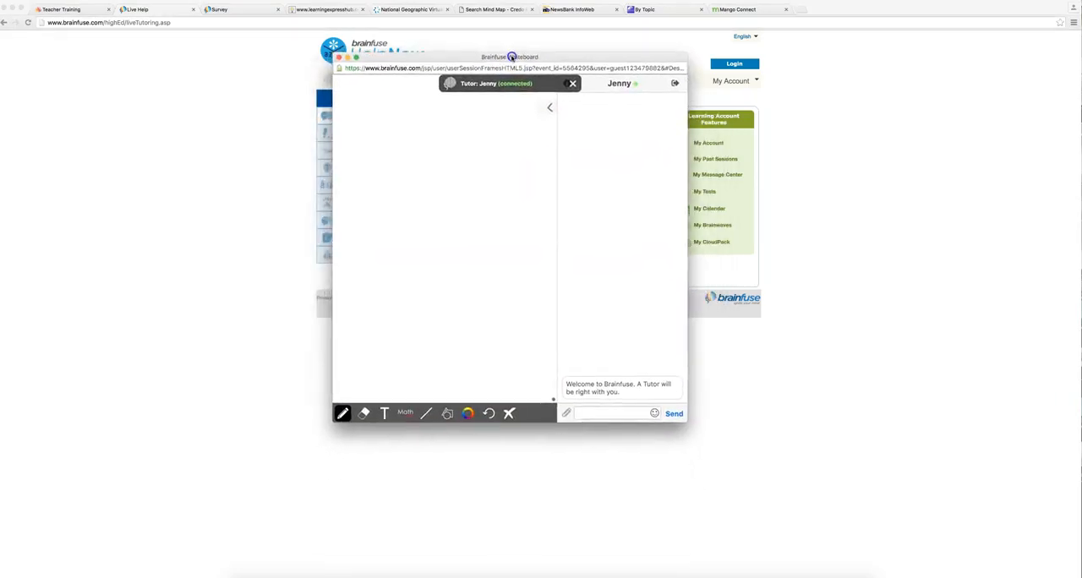
pyautogui.moveTo(674, 413)
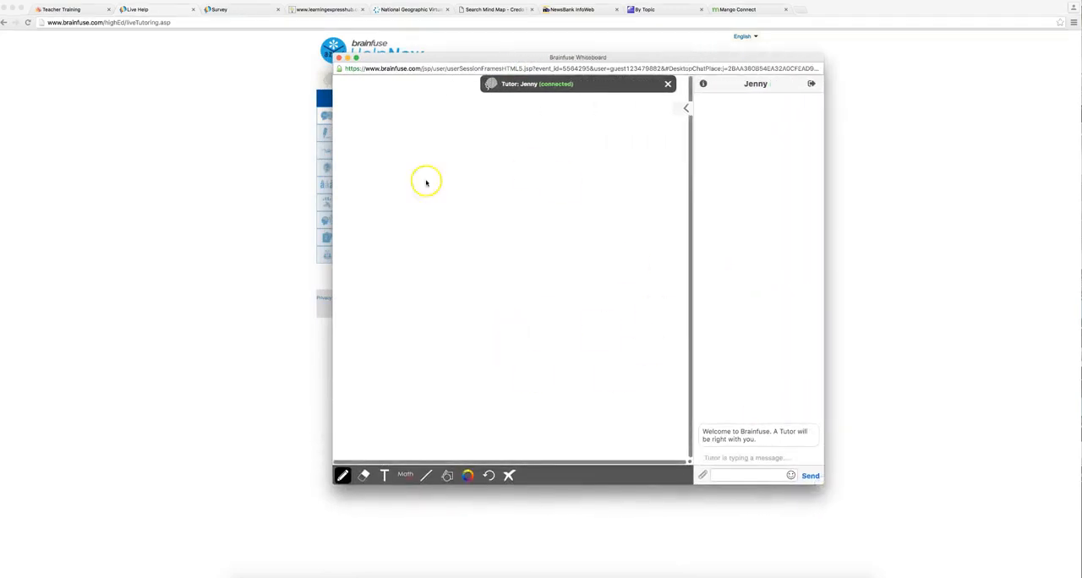
pyautogui.write('hello')
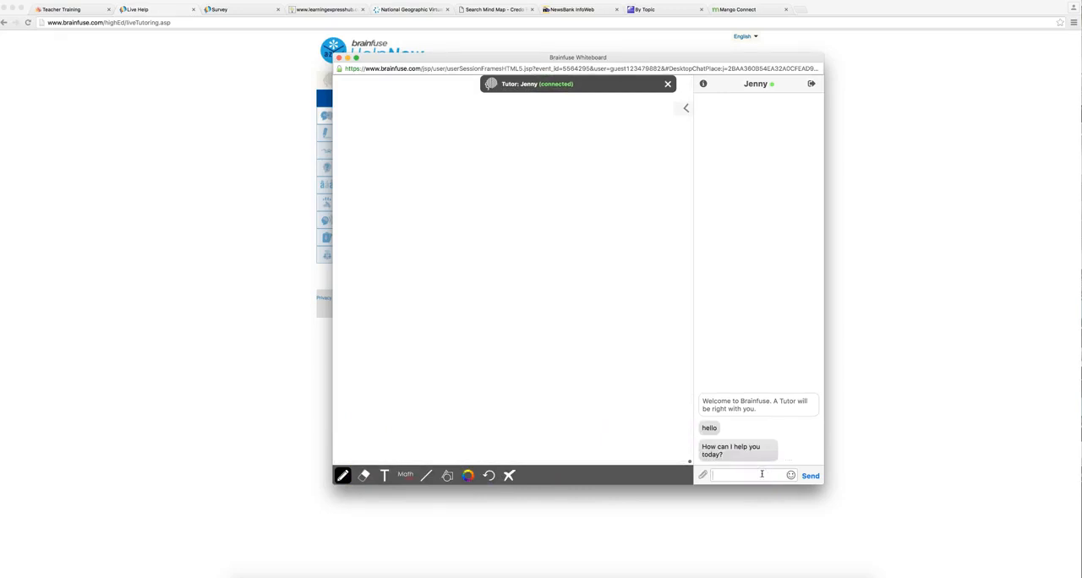
pyautogui.write('hello - we are telling a bunch of')
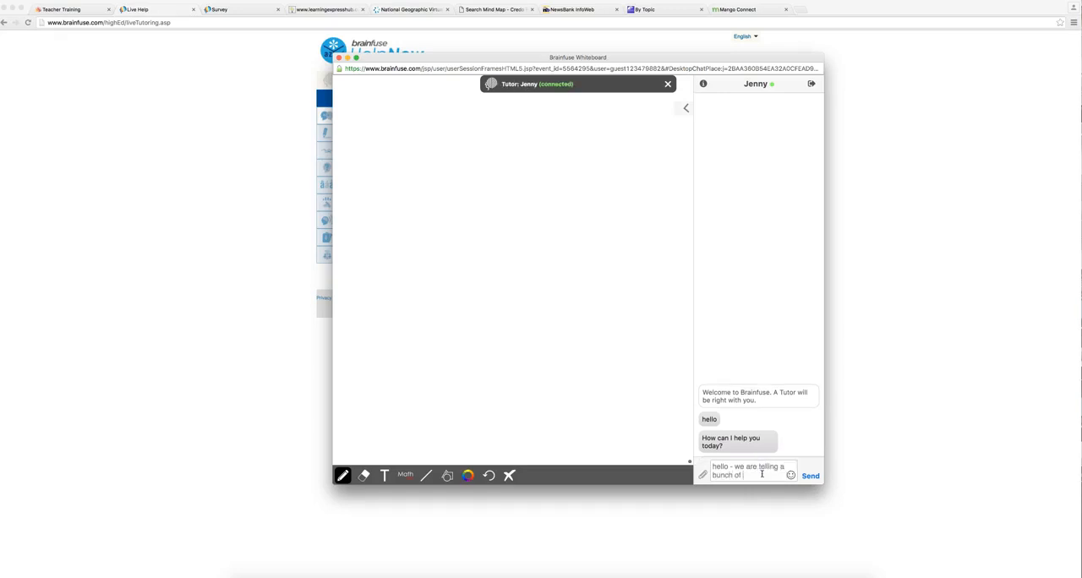
pyautogui.write('awesome')
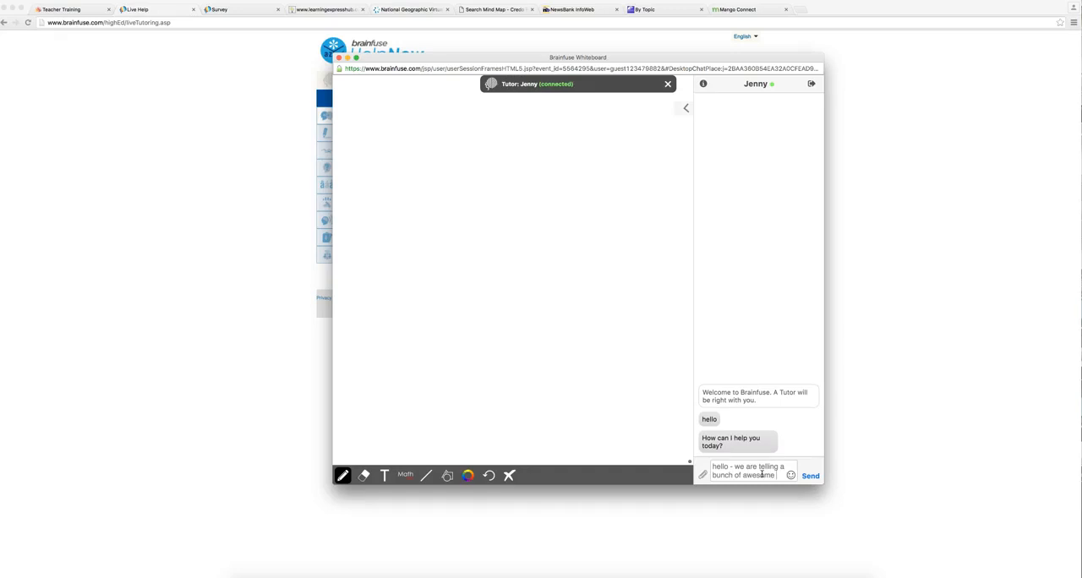
pyautogui.write('middle schol')
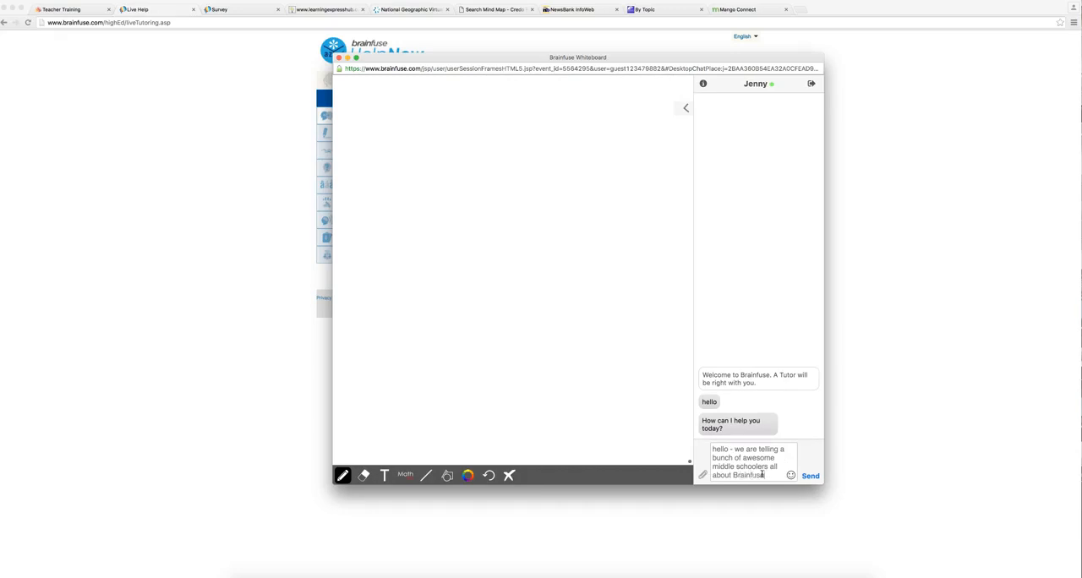
pyautogui.click(810, 476)
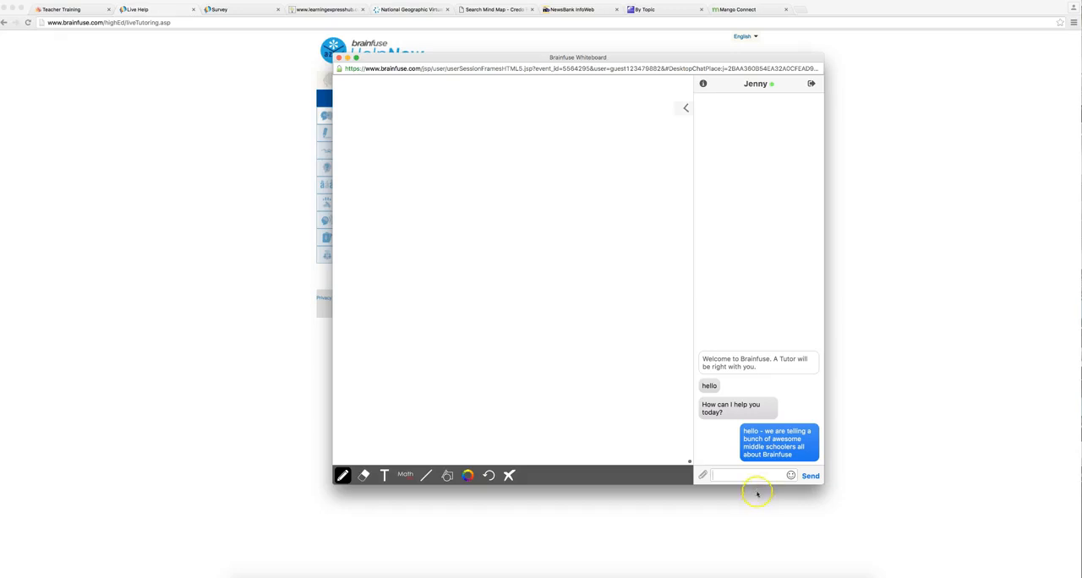
# - Draw two diagonal lines on the whiteboard, then open and close the equation editor
pyautogui.moveTo(438, 214); pyautogui.dragTo(635, 348)
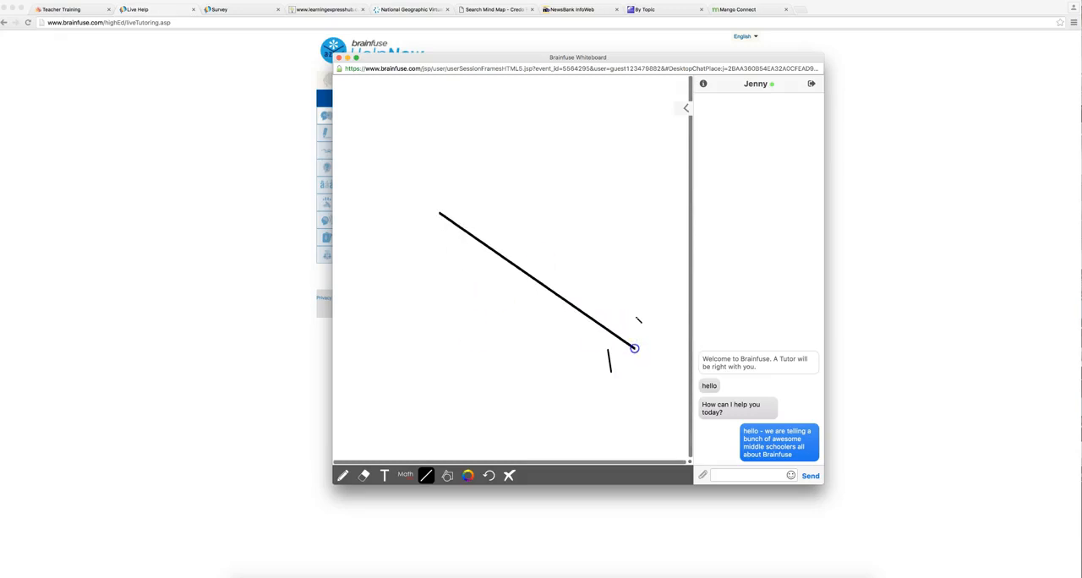
pyautogui.moveTo(537, 212); pyautogui.dragTo(643, 325)
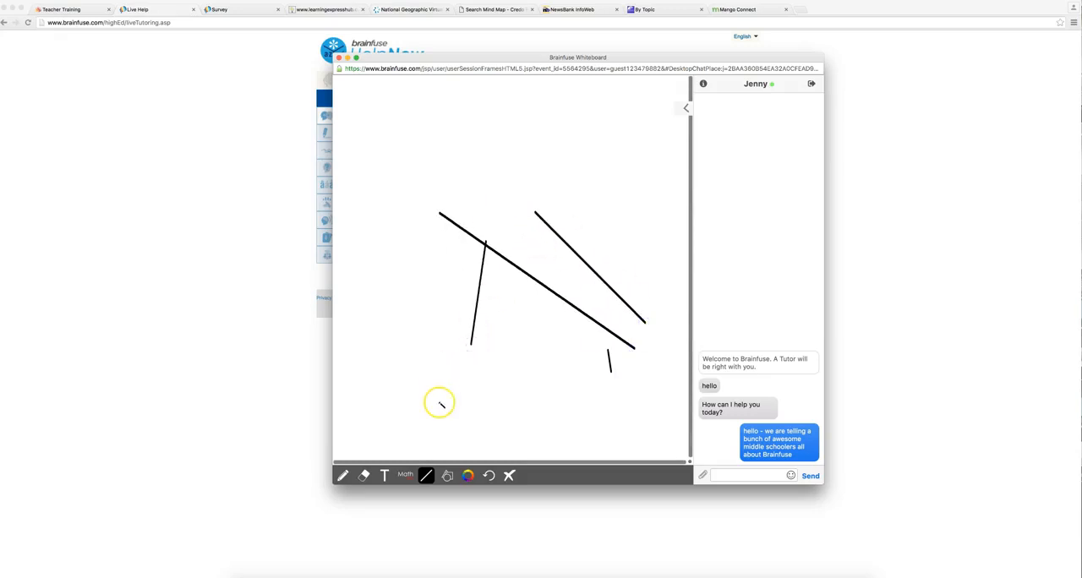
pyautogui.click(405, 475)
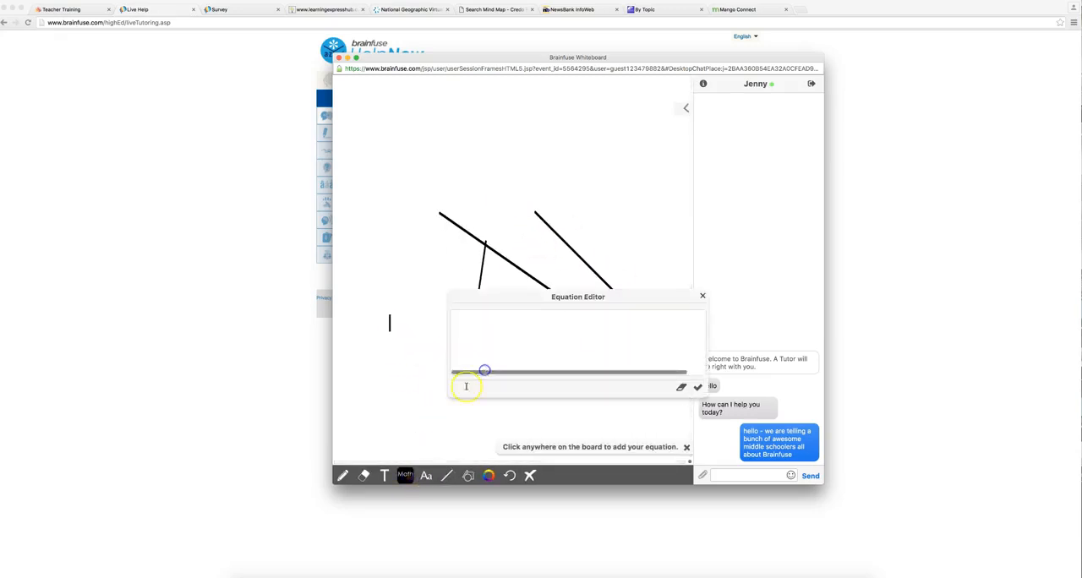
pyautogui.click(702, 296)
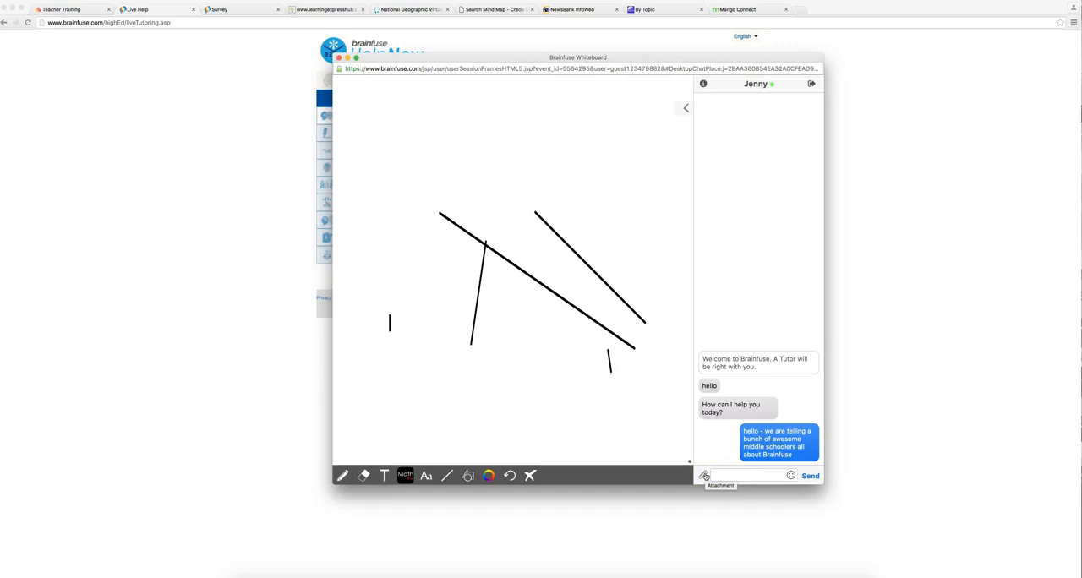
# - Open Attachment > File Upload and cancel it
pyautogui.click(706, 475)
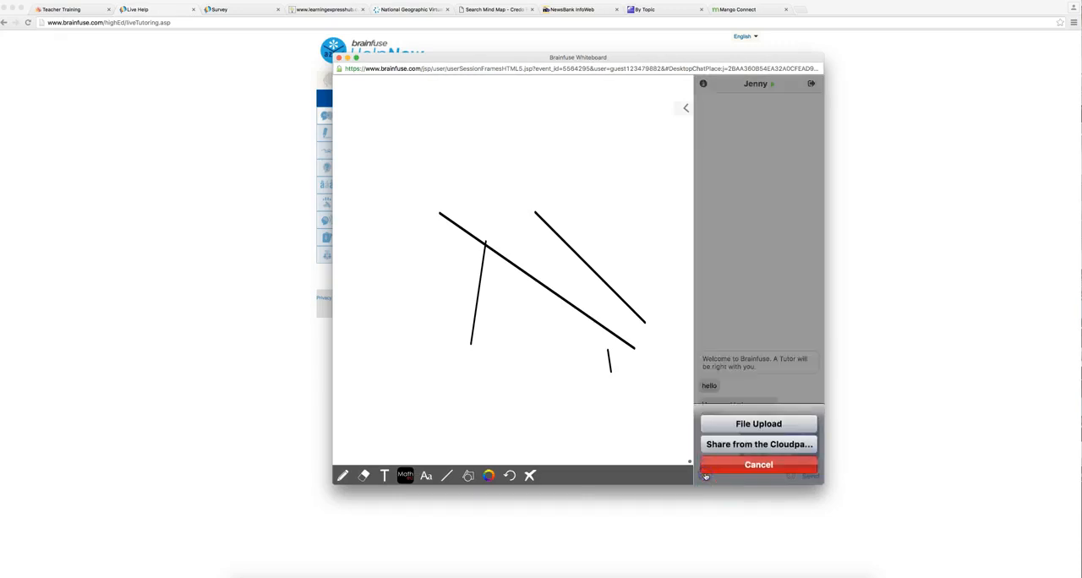
pyautogui.click(759, 424)
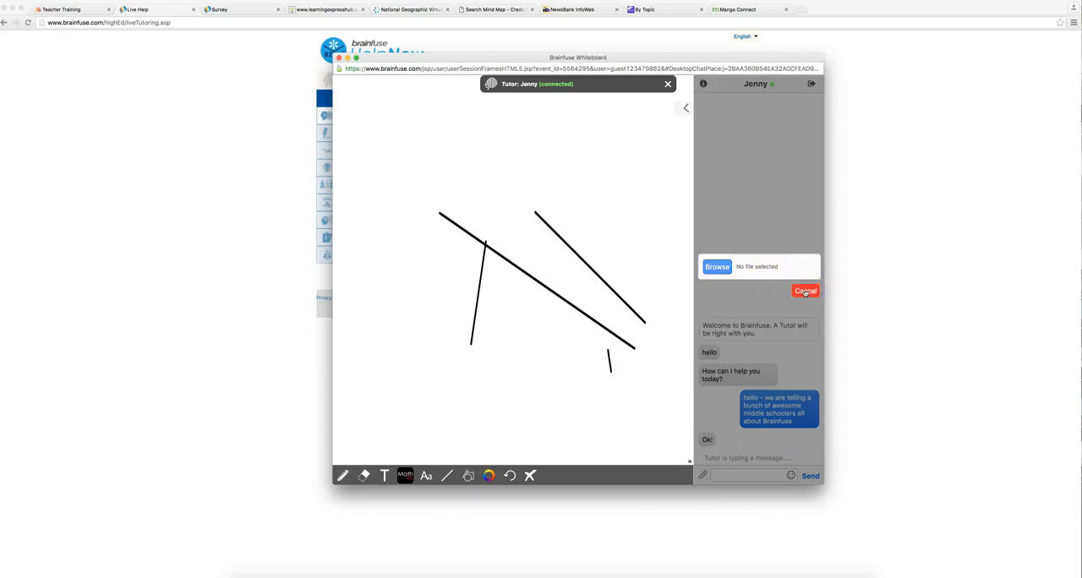
pyautogui.click(804, 291)
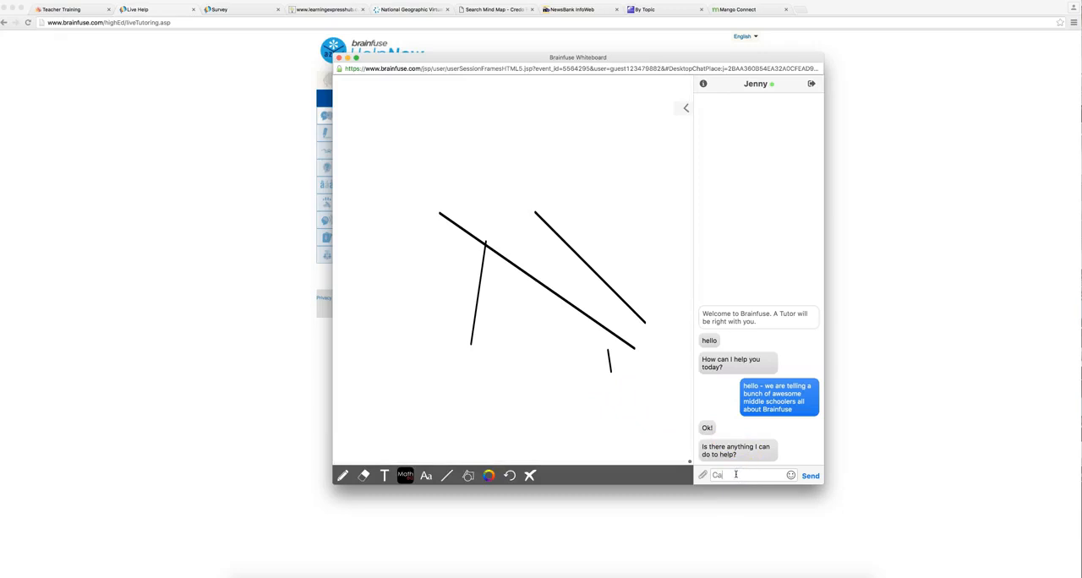
# - Send Jenny the question 'Can you show us' the best whiteboard features
pyautogui.write('Can you show us some of the best whiteboard features?')
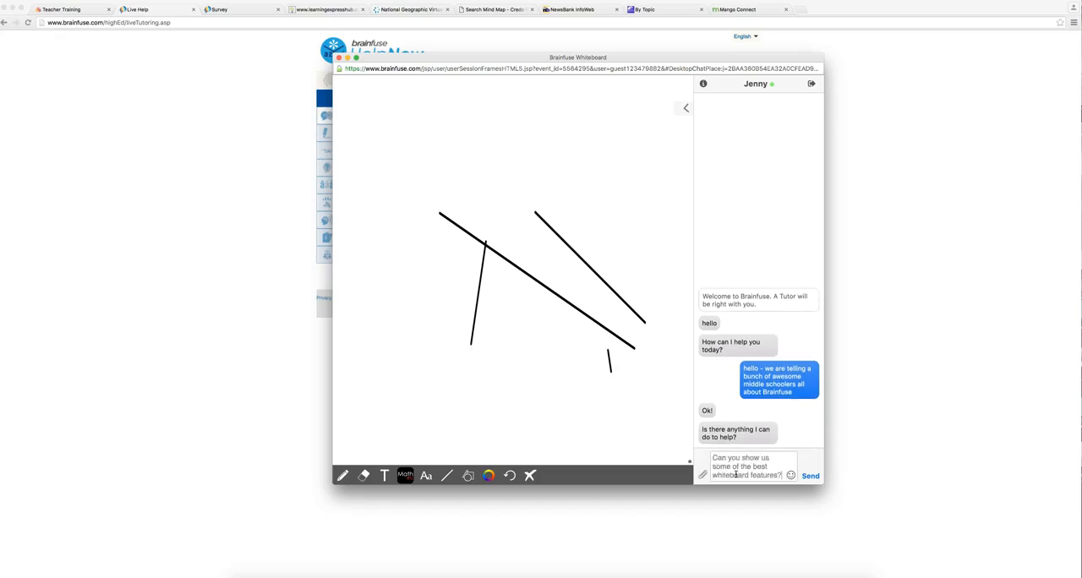
pyautogui.click(809, 475)
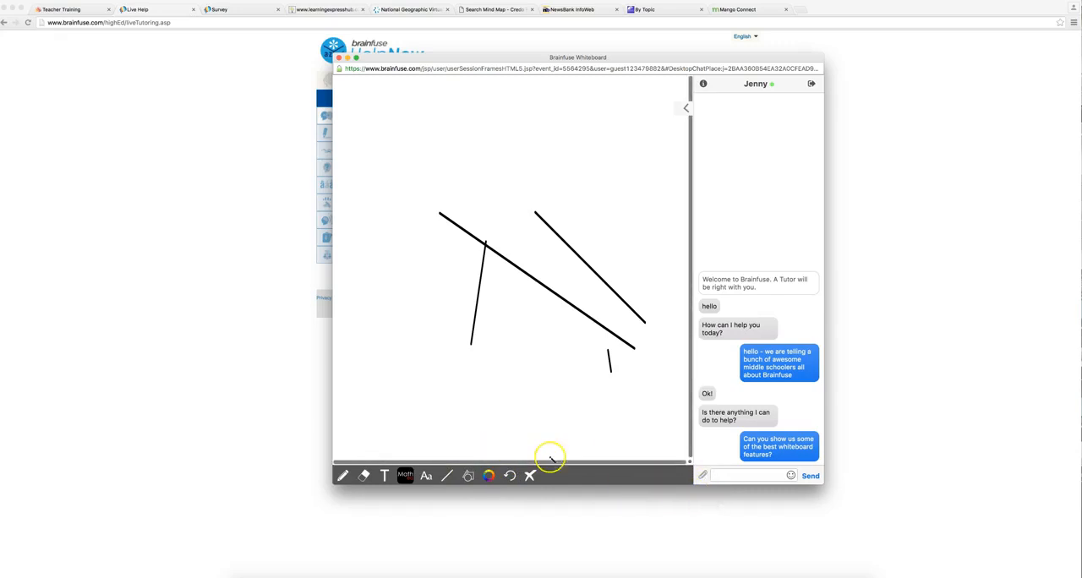
pyautogui.moveTo(611, 471)
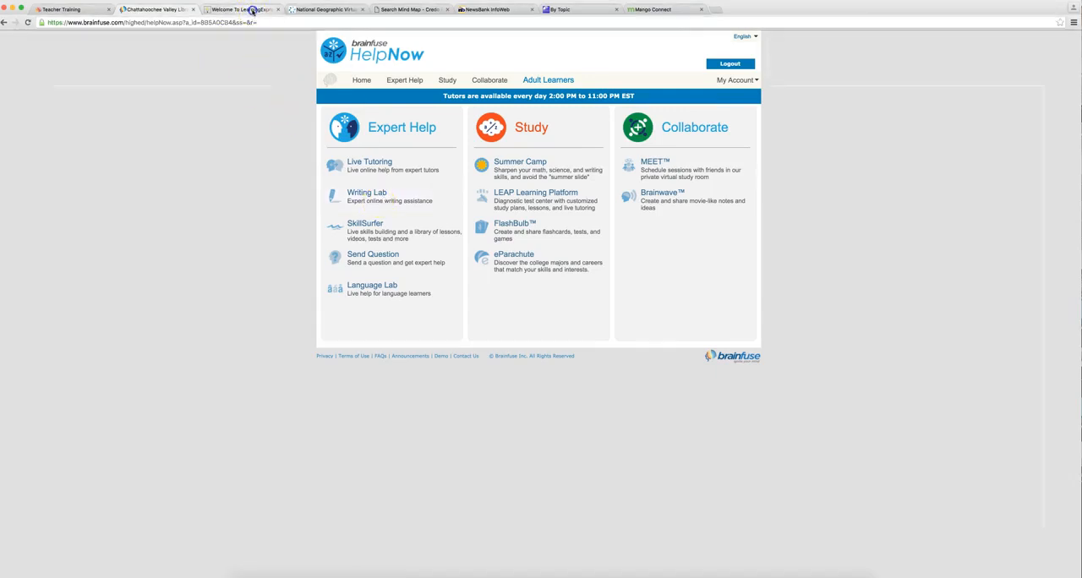
# - Open School Center in LearningExpress and expand High School Entrance Exams Preparation
pyautogui.click(241, 9)
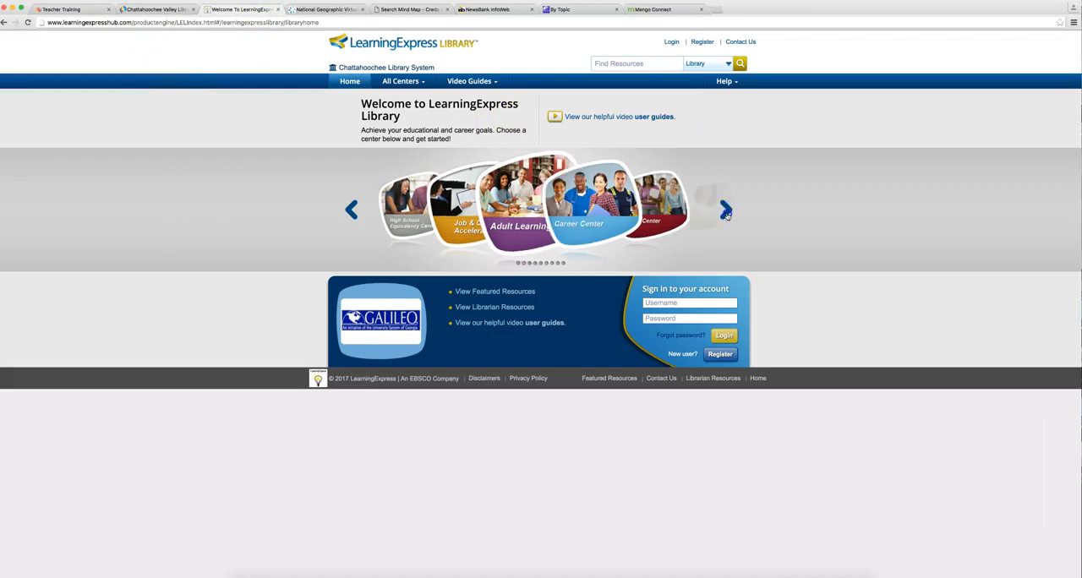
pyautogui.click(726, 210)
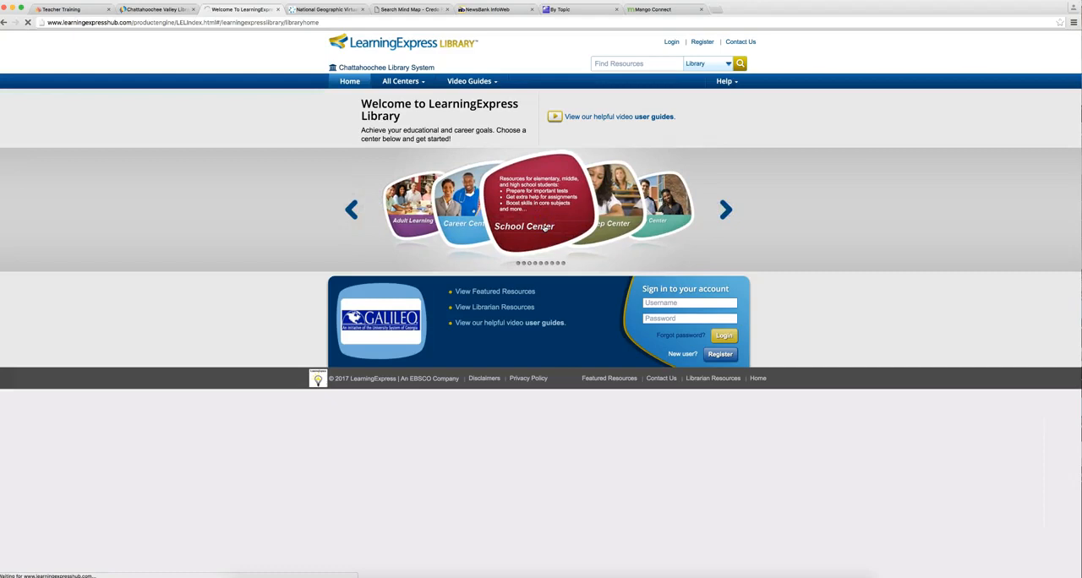
pyautogui.click(524, 226)
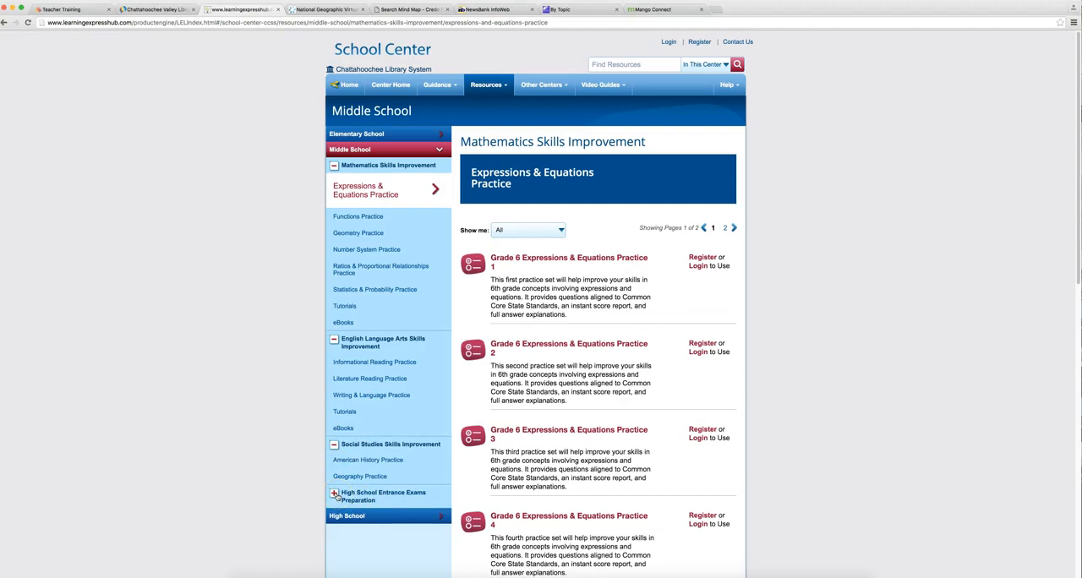
pyautogui.click(335, 496)
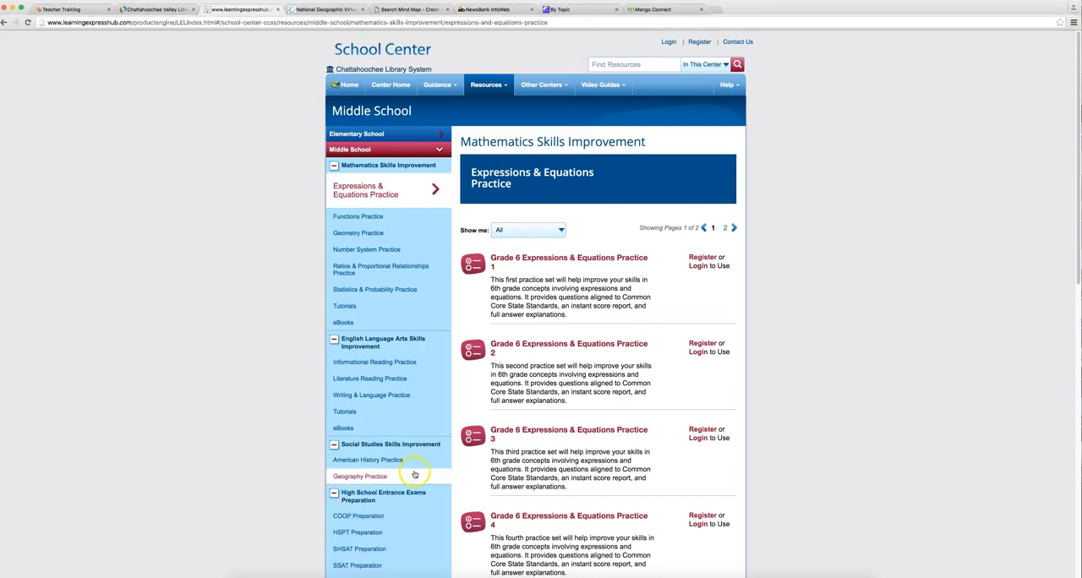
pyautogui.scroll(-3)
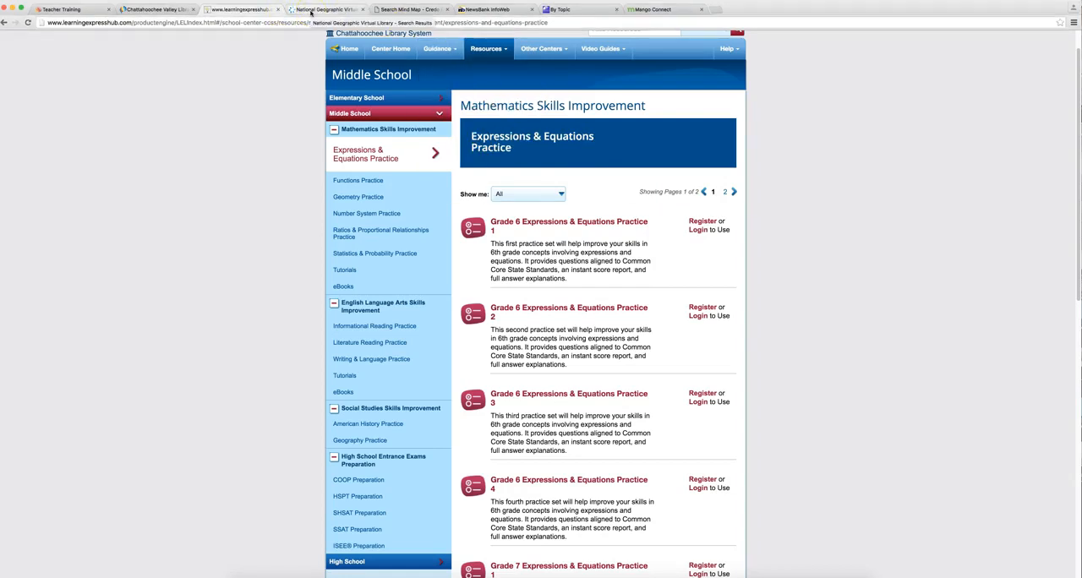
# - In the National Geographic tab, go HOME and then open EXPLORE TOPICS
pyautogui.click(326, 9)
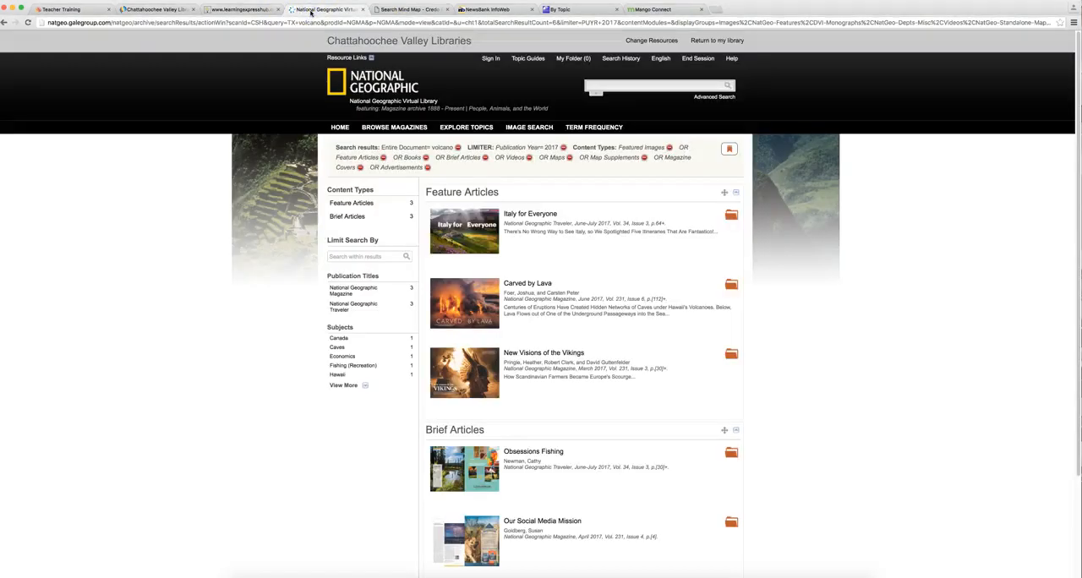
pyautogui.click(340, 127)
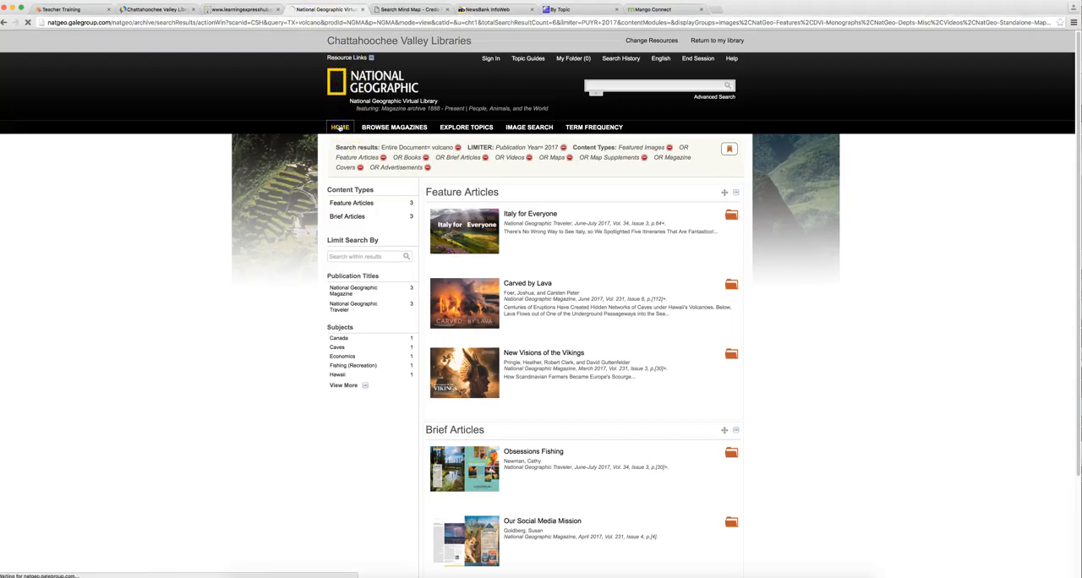
pyautogui.click(340, 127)
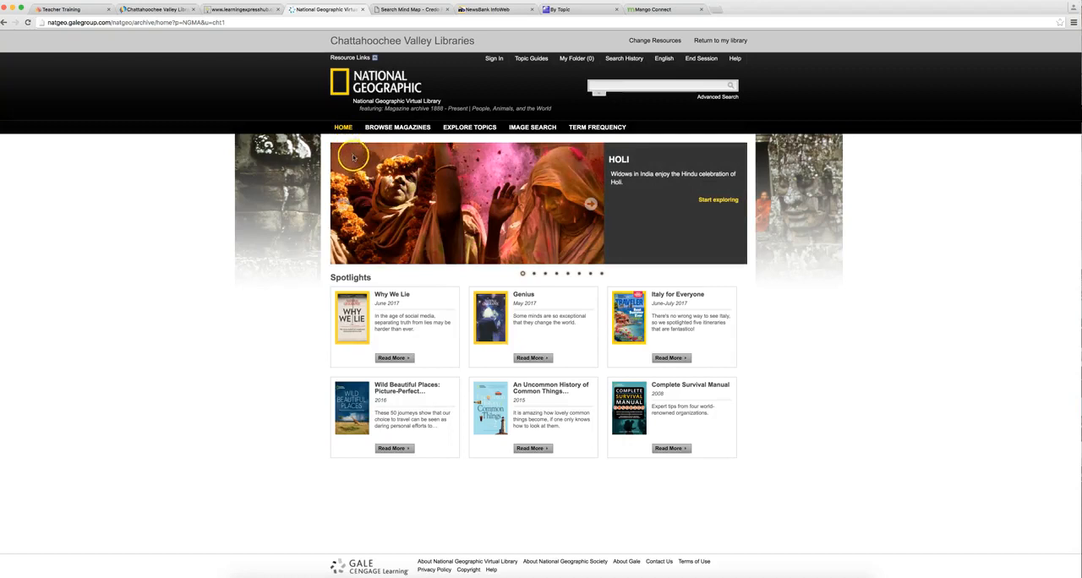
pyautogui.moveTo(429, 239)
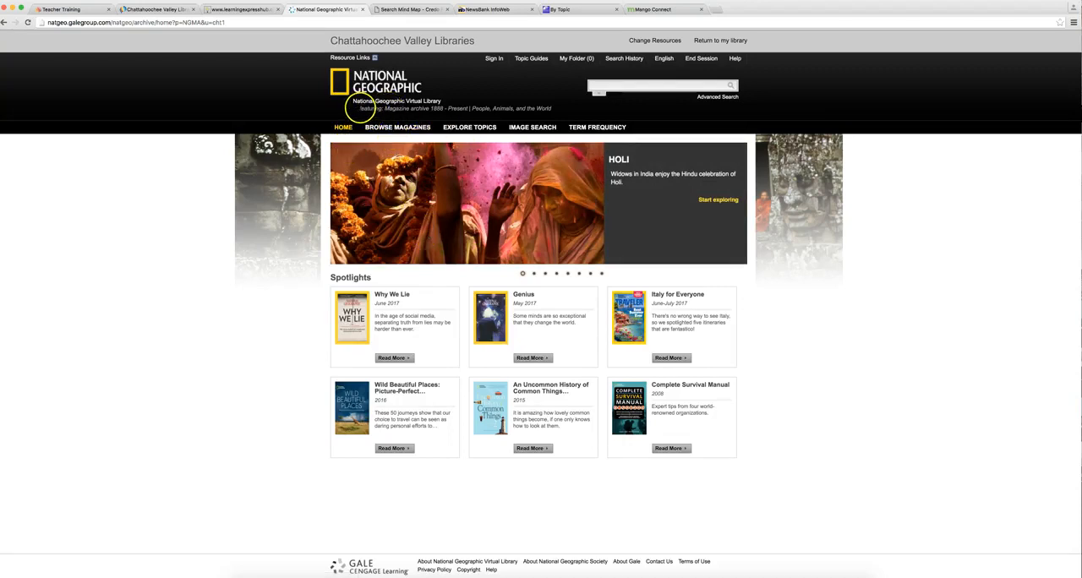
pyautogui.moveTo(355, 108); pyautogui.dragTo(466, 109)
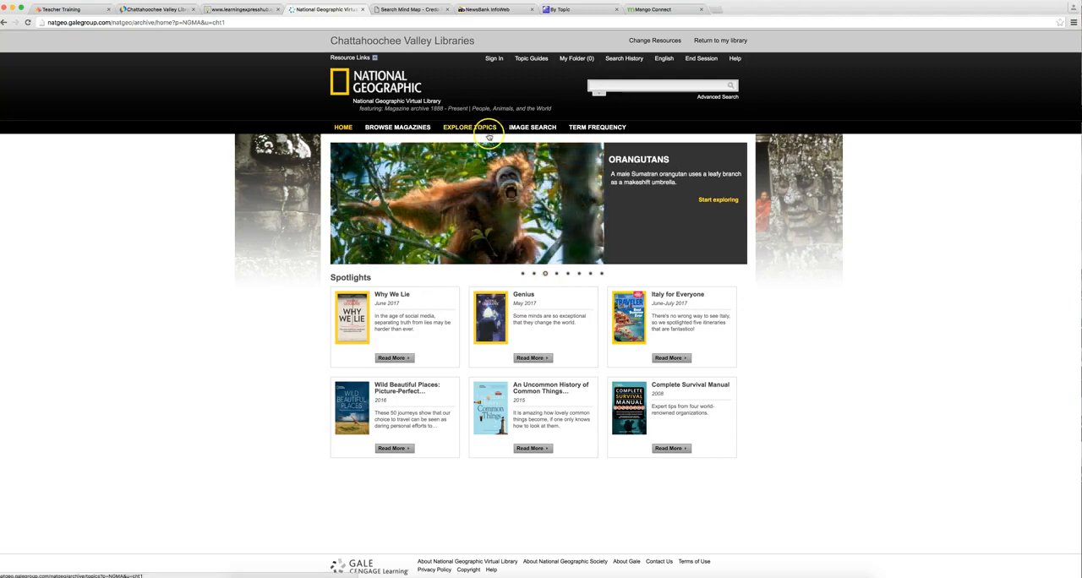
pyautogui.click(469, 127)
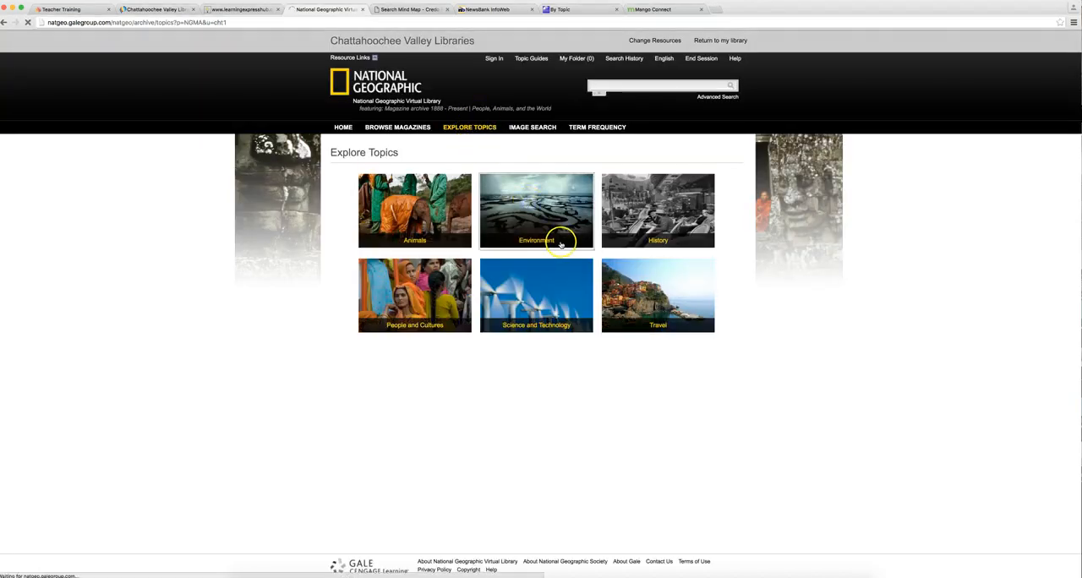
# - Open the Environment topic's 'Carved by Lava' article and view it full screen
pyautogui.click(536, 210)
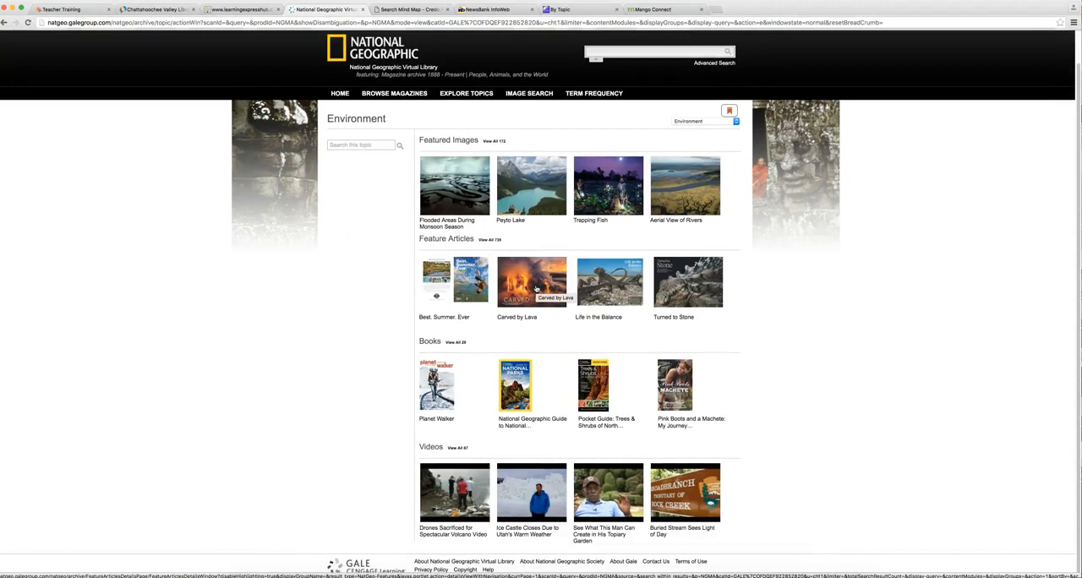
pyautogui.moveTo(550, 371)
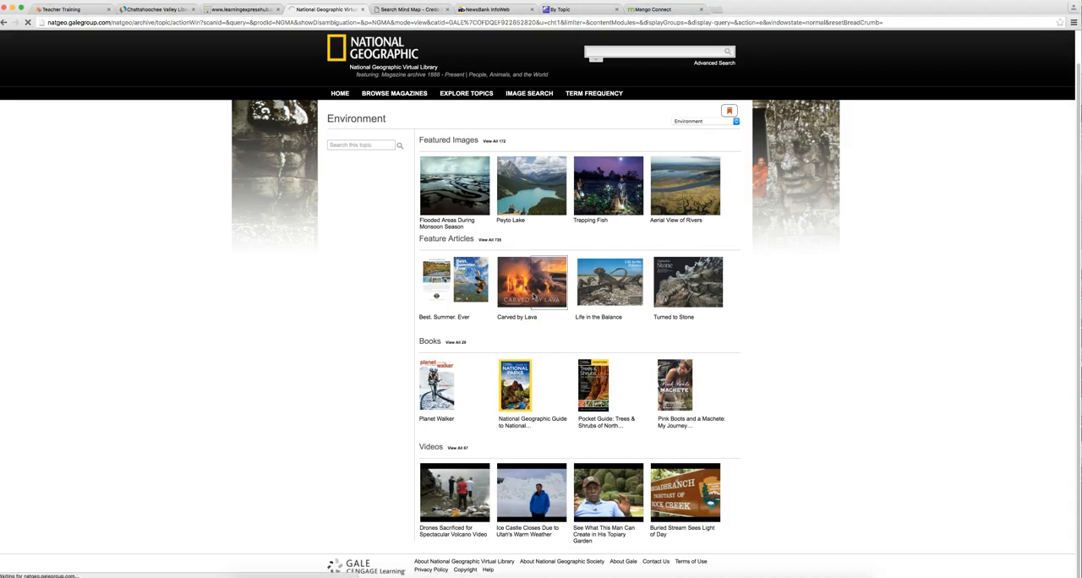
pyautogui.click(531, 282)
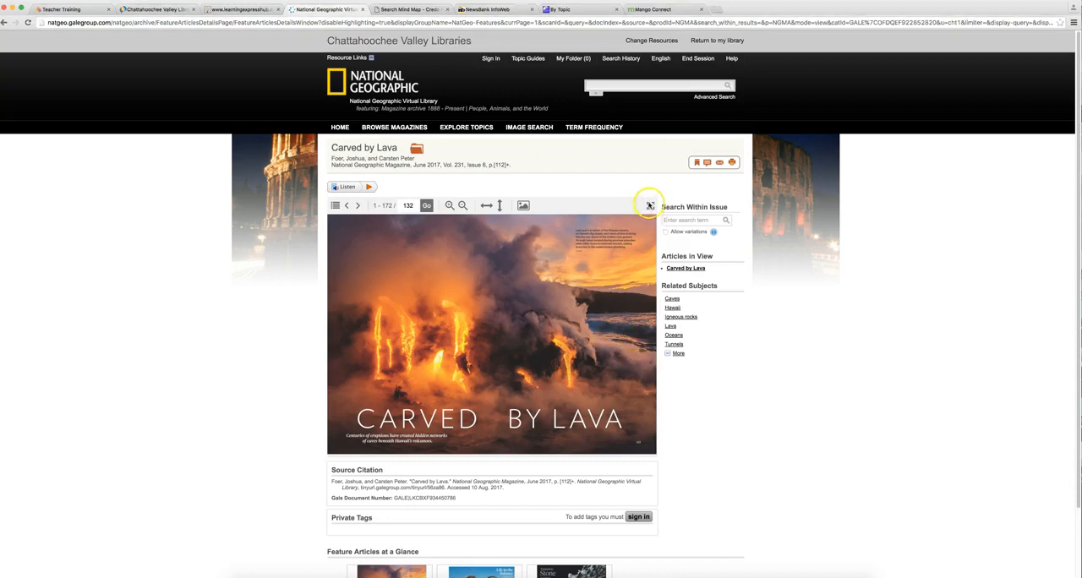
pyautogui.click(650, 205)
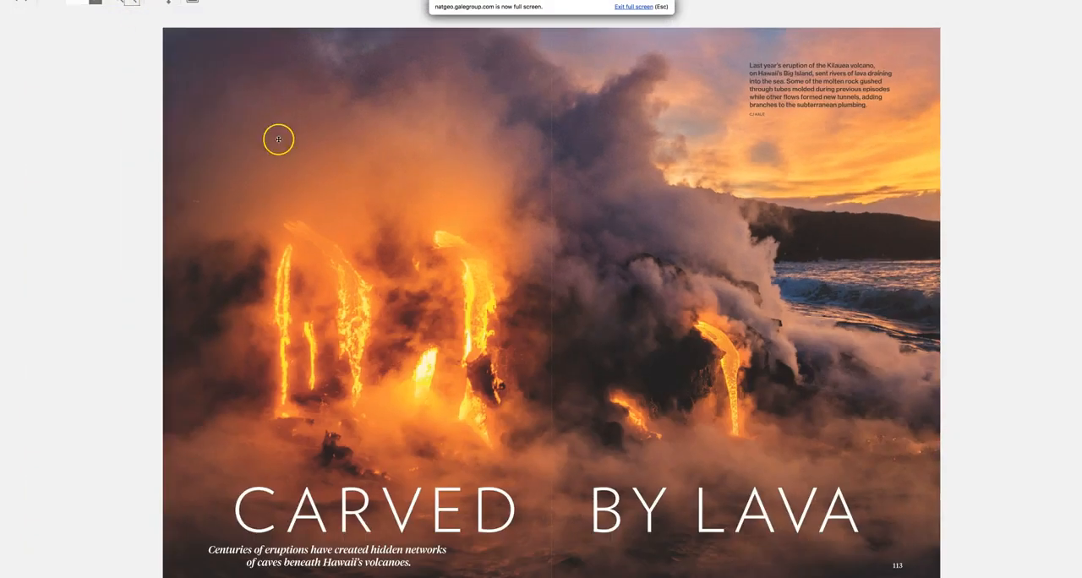
pyautogui.moveTo(294, 141)
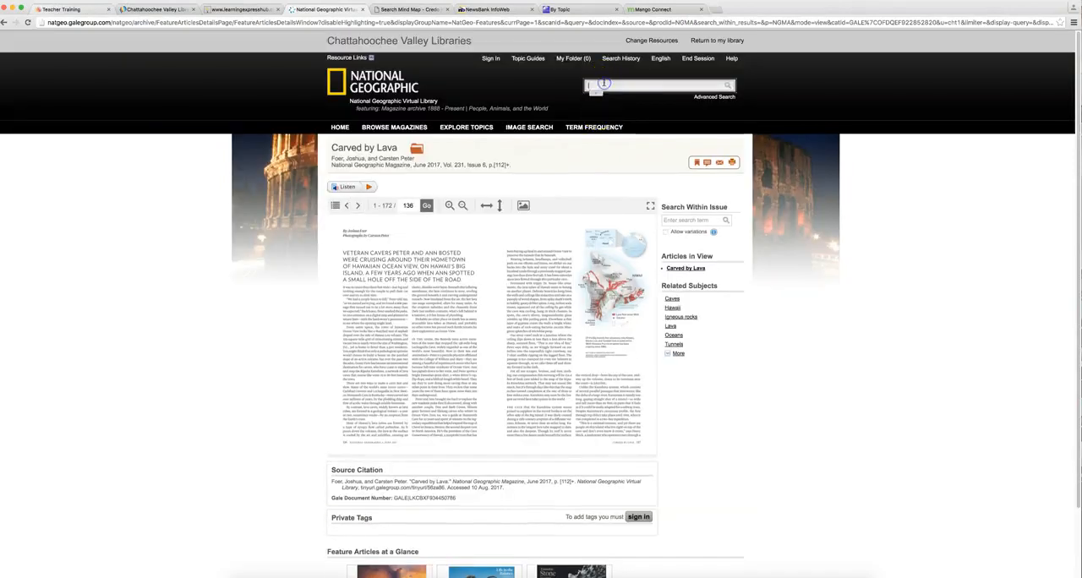
# - Search the National Geographic archive for 'volcano'
pyautogui.write('volcano')
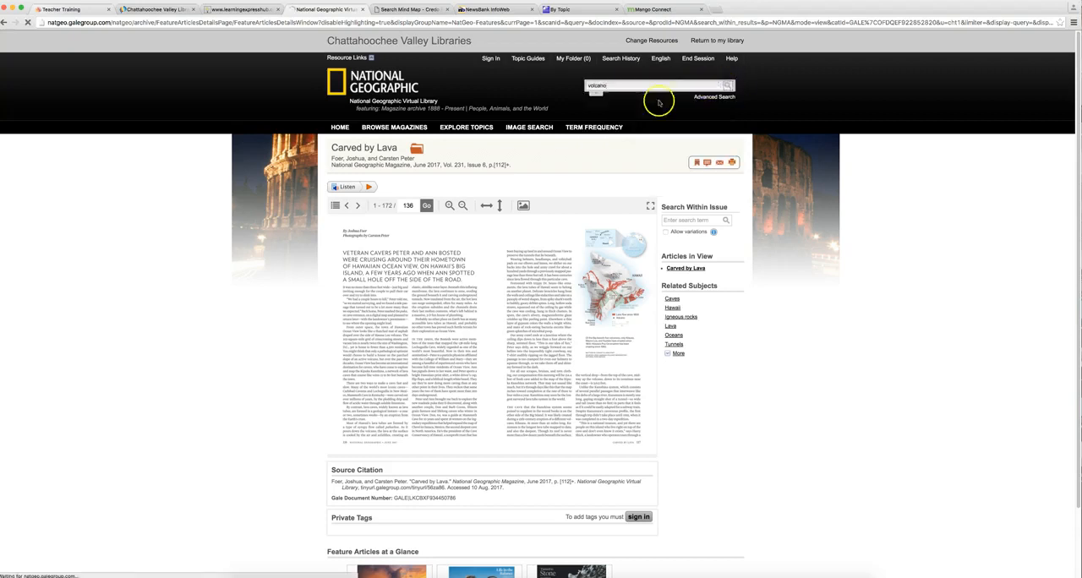
pyautogui.click(728, 84)
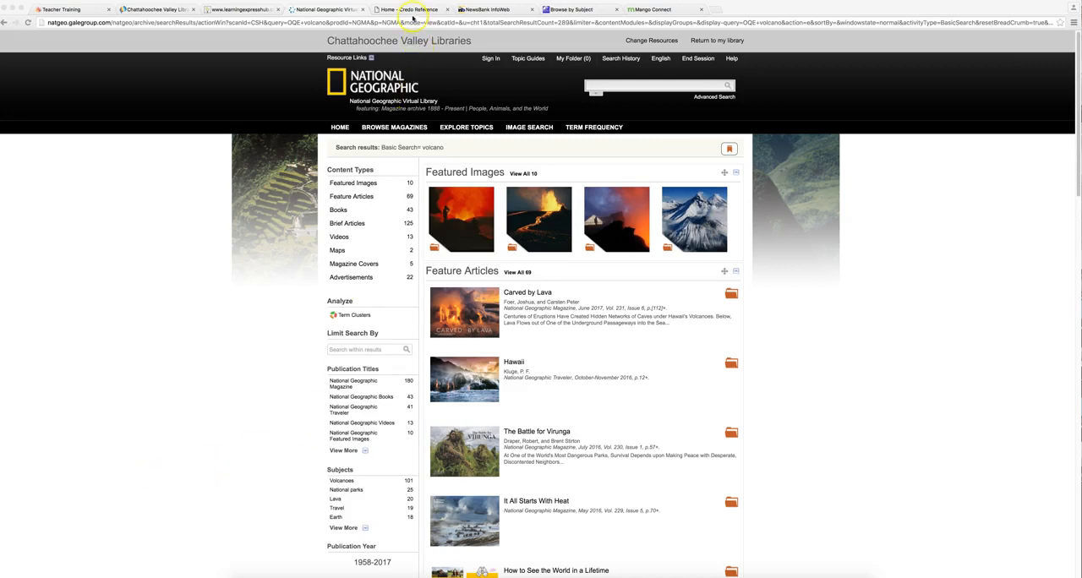
# - In Credo Reference, check the search types, search Eclipse, and scroll the 1,954 results
pyautogui.click(412, 9)
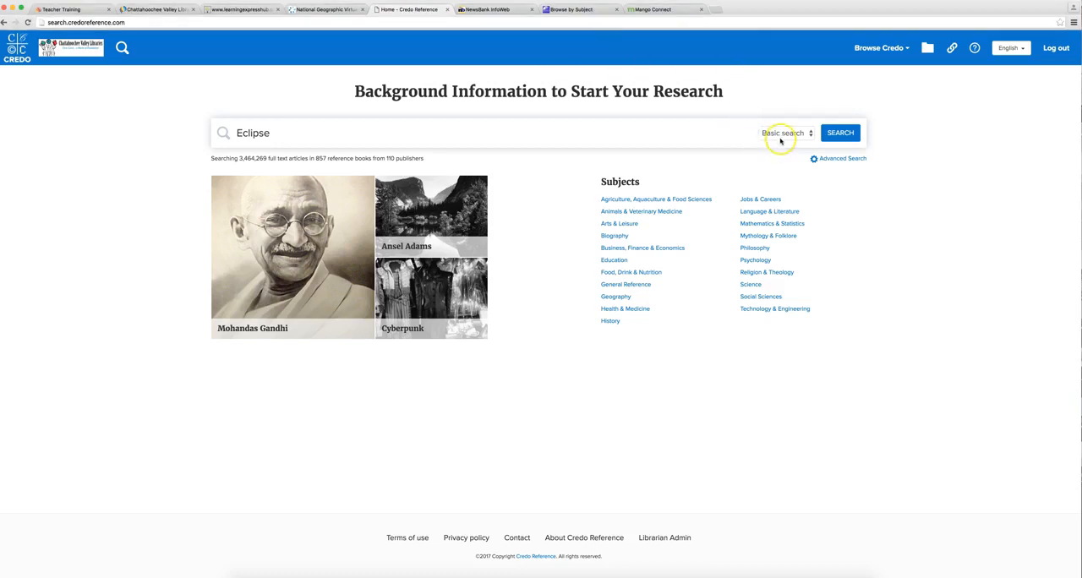
pyautogui.click(785, 133)
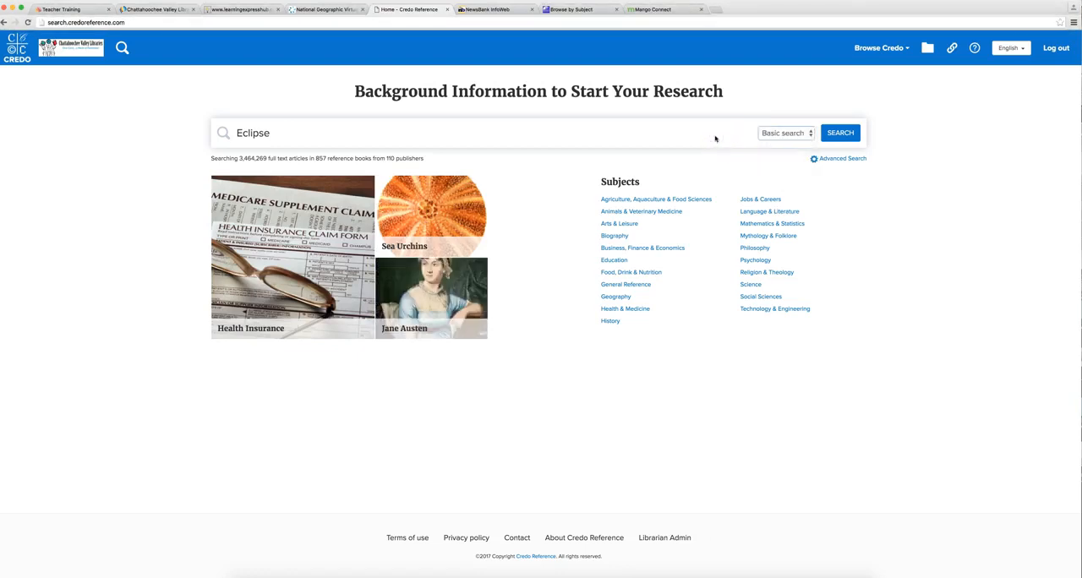
pyautogui.click(840, 133)
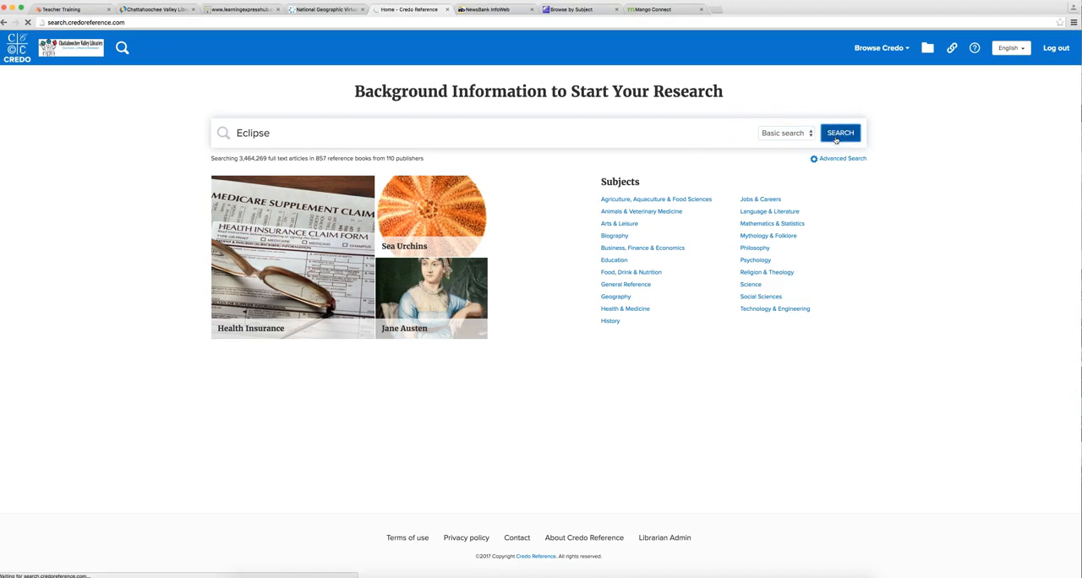
pyautogui.click(839, 133)
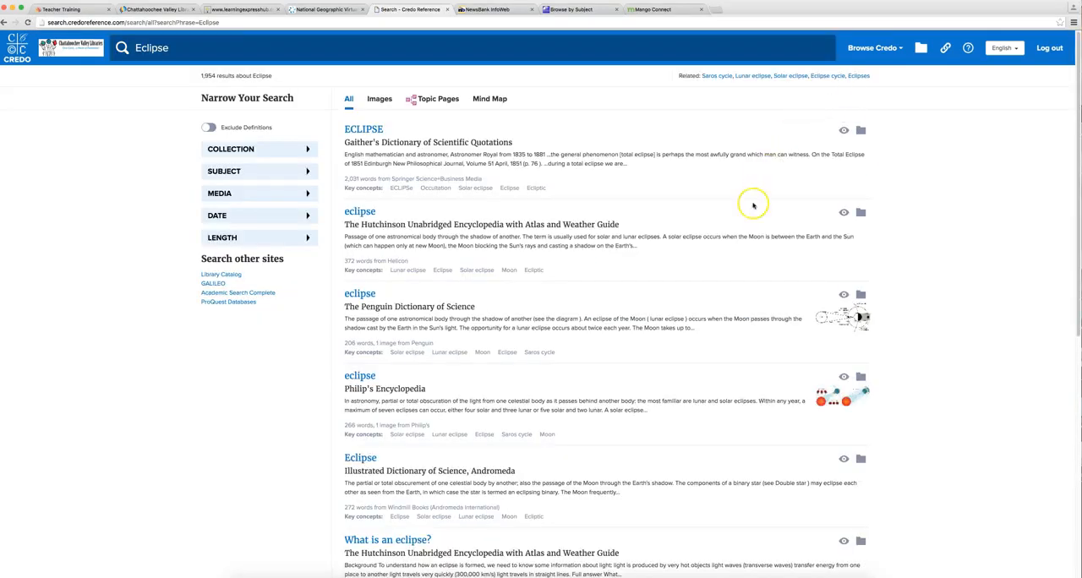
pyautogui.scroll(-3)
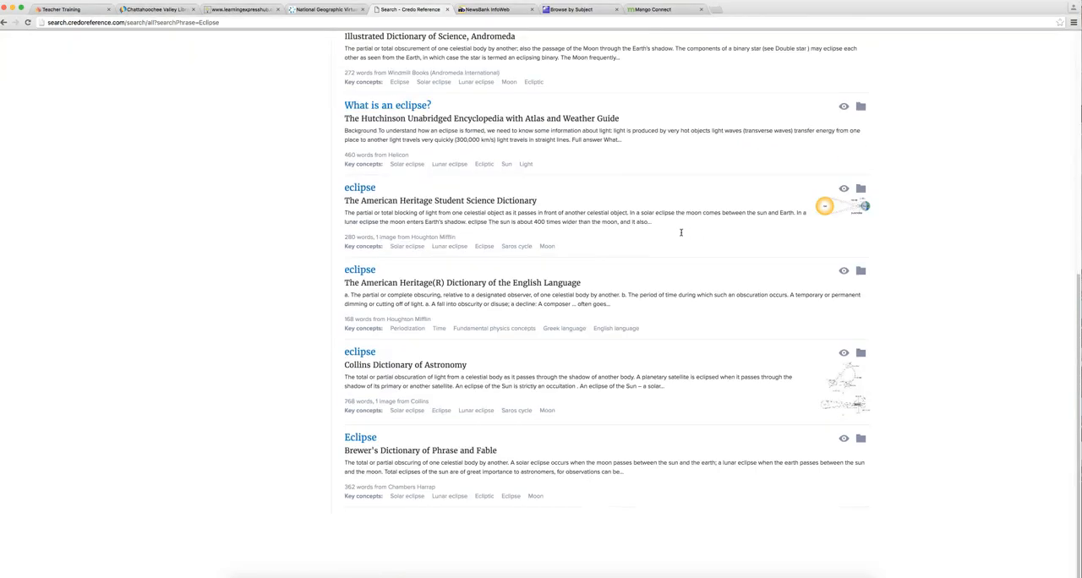
pyautogui.scroll(-3)
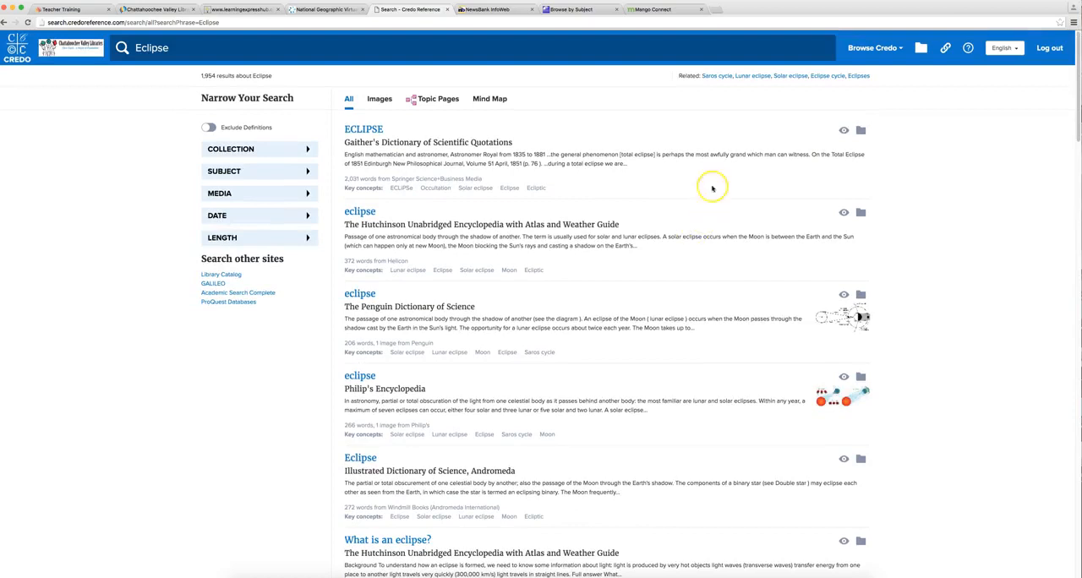
# - View Credo's Eclipse Mind Map and related articles, then switch to the NewsBank tab
pyautogui.click(490, 98)
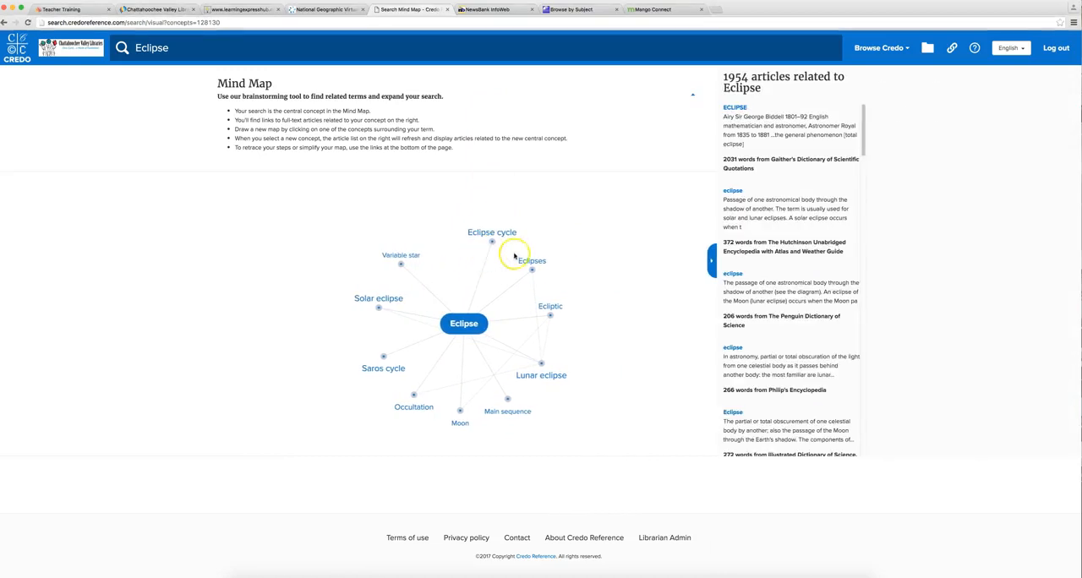
pyautogui.moveTo(543, 361)
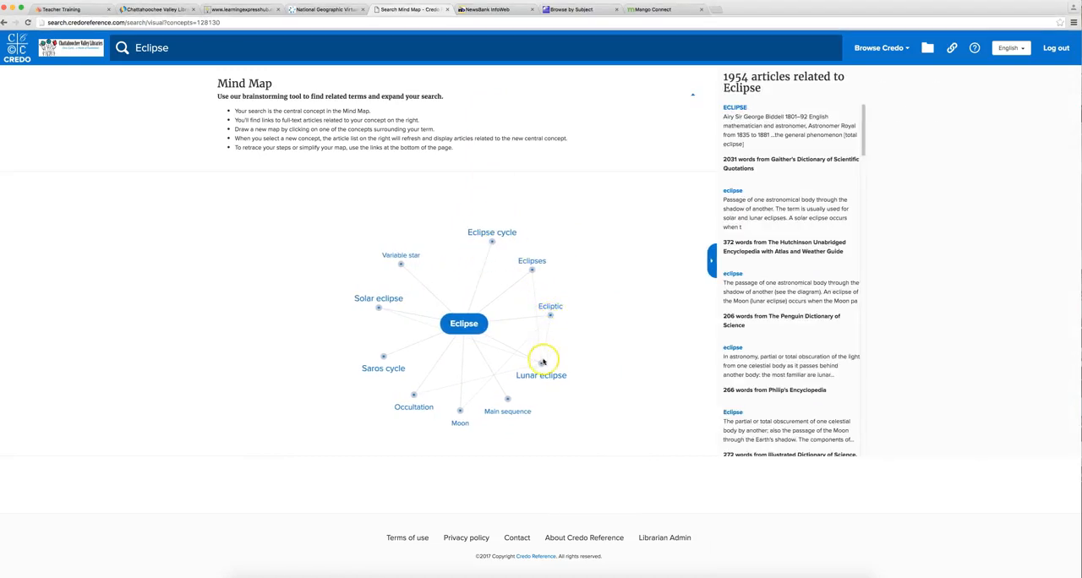
pyautogui.moveTo(460, 414)
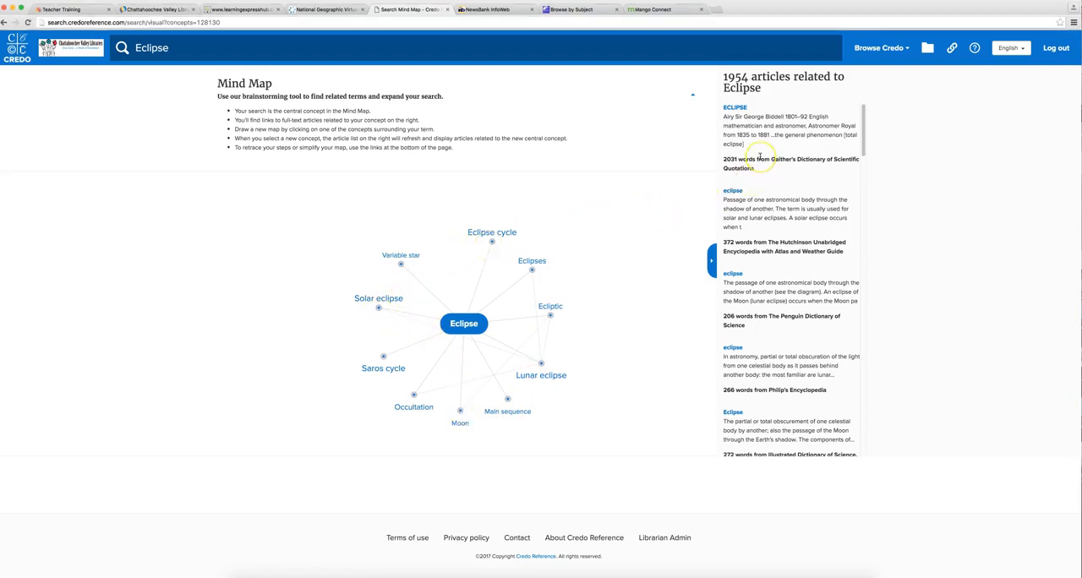
pyautogui.scroll(-3)
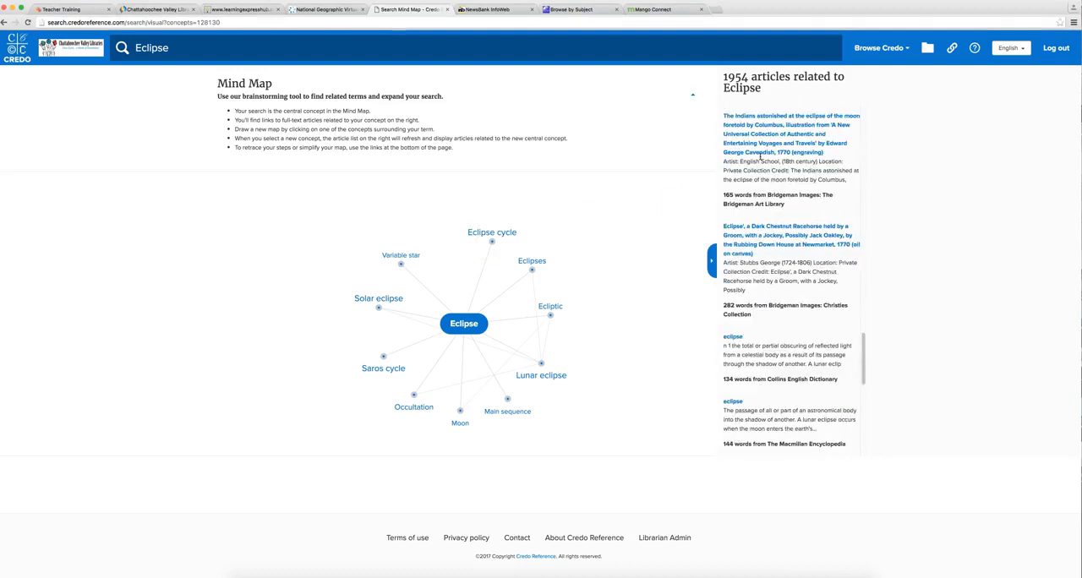
pyautogui.scroll(-3)
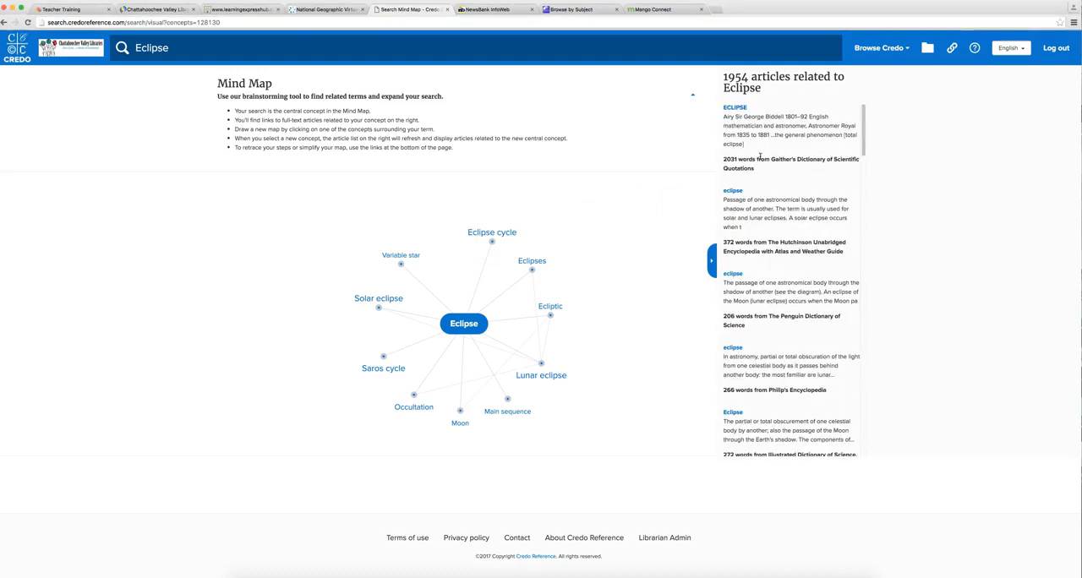
pyautogui.moveTo(531, 180)
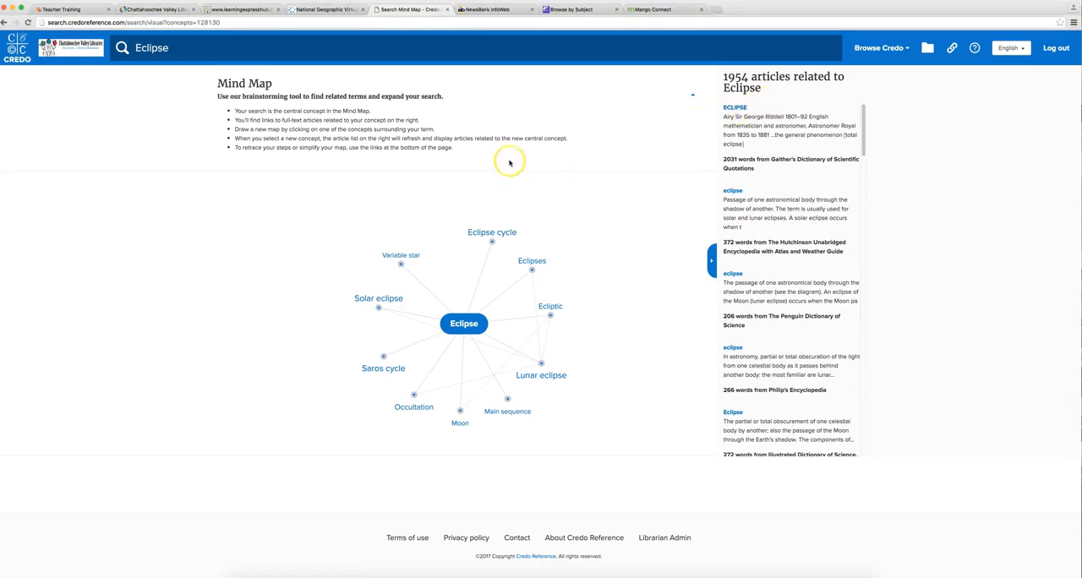
pyautogui.click(490, 10)
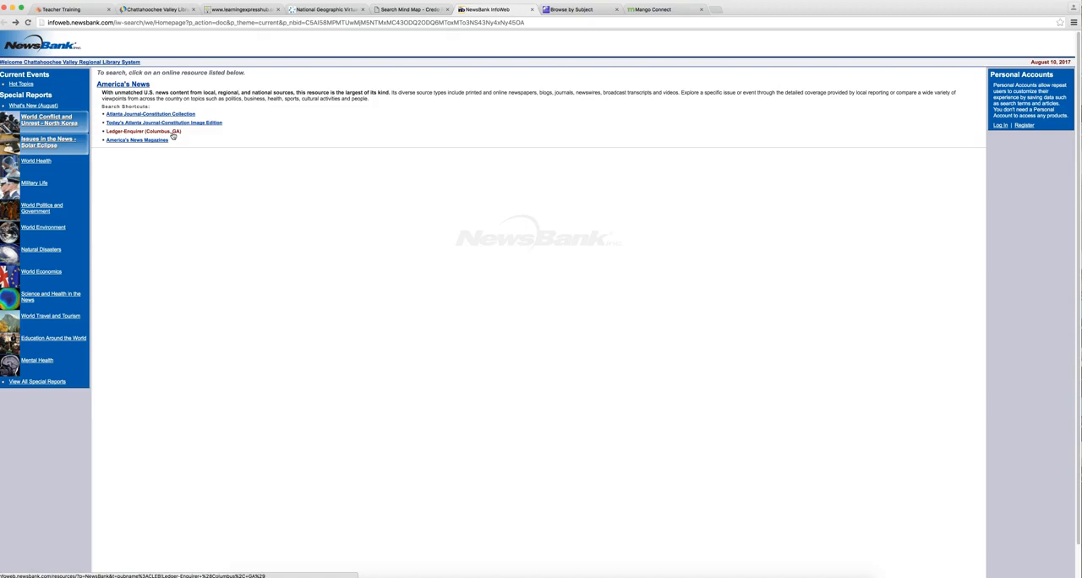
# - Open NewsBank's Hot Topics list from Current Events in a new tab
pyautogui.click(143, 131)
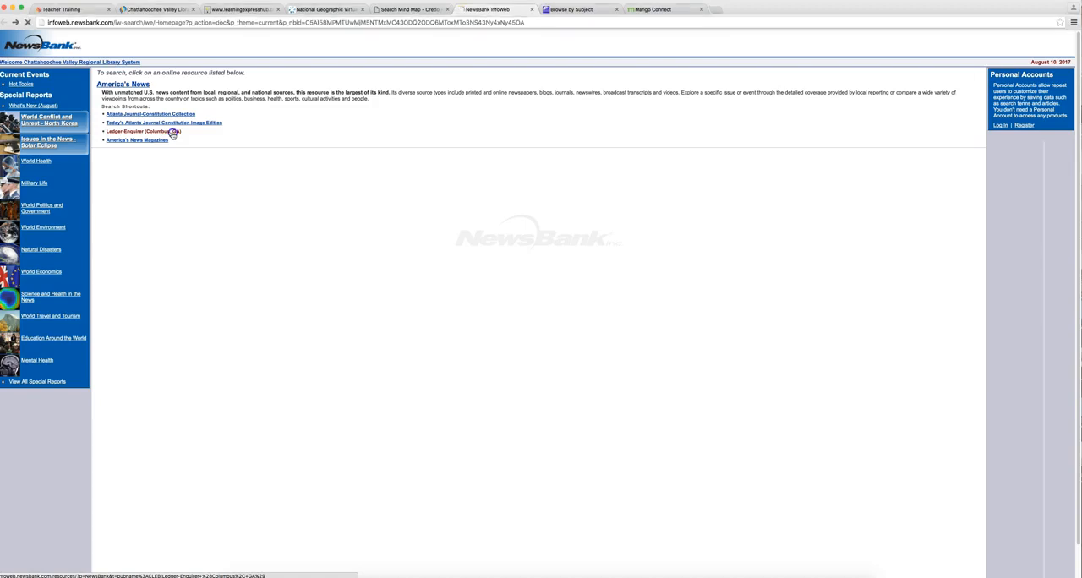
pyautogui.click(143, 132)
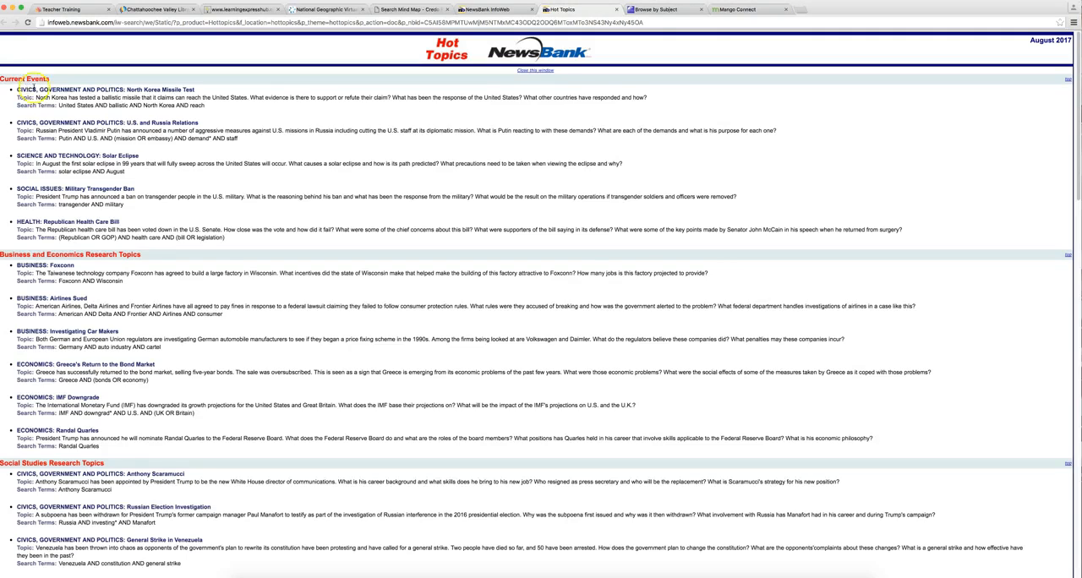
# - Scroll through the Hot Topics list, then return to the NewsBank home page tab
pyautogui.scroll(-3)
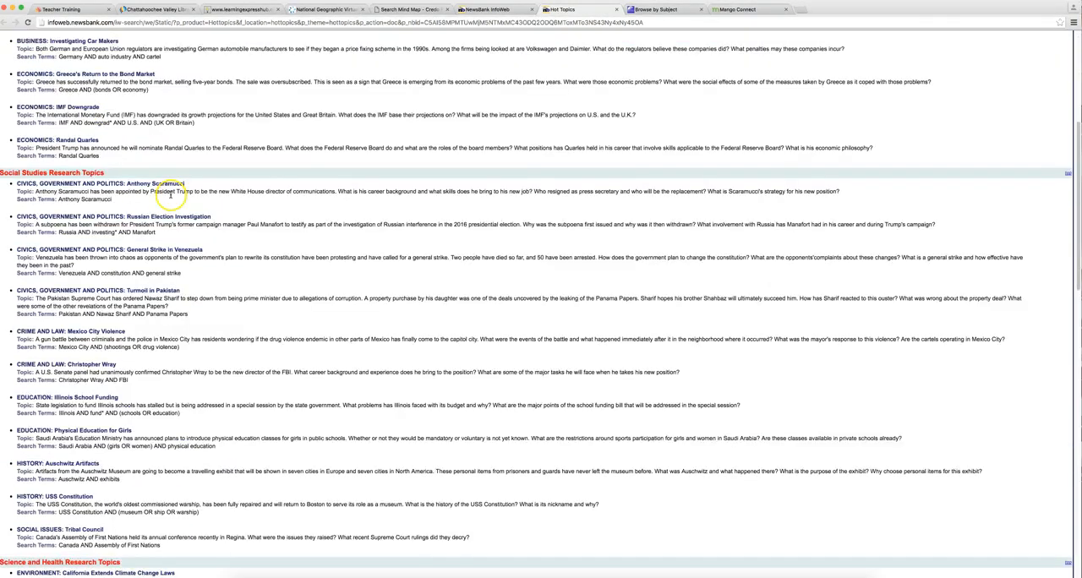
pyautogui.scroll(3)
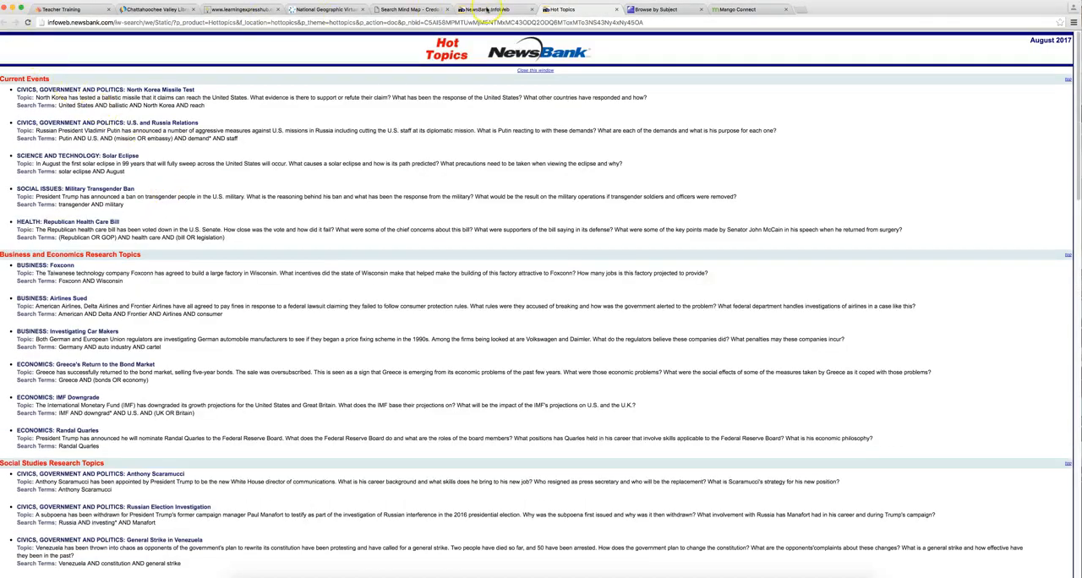
pyautogui.click(534, 70)
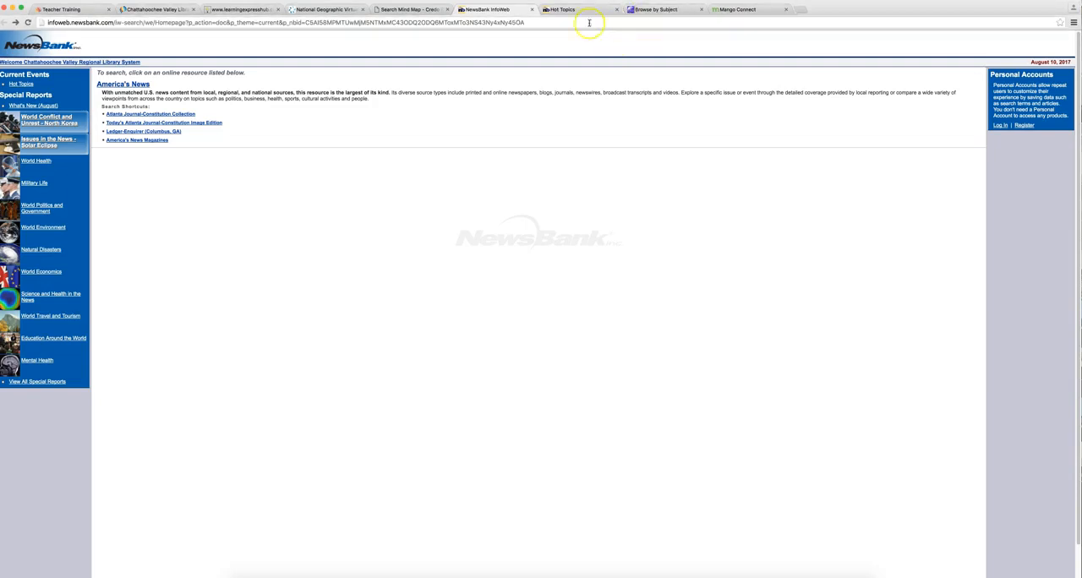
# - Switch to GALILEO and open the GALILEO Teen (Grades 6-8) edition
pyautogui.click(662, 9)
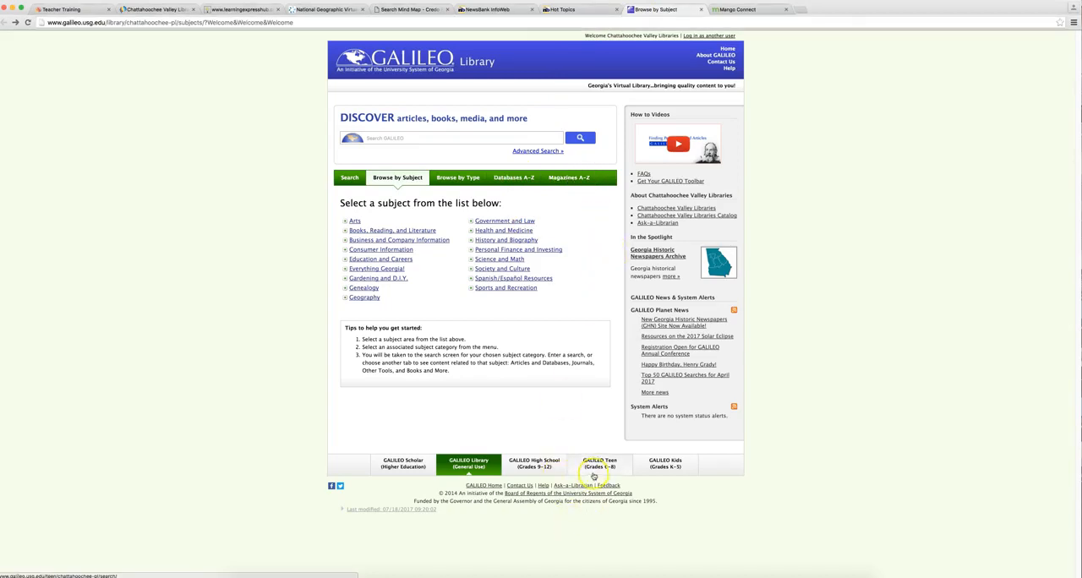
pyautogui.click(599, 464)
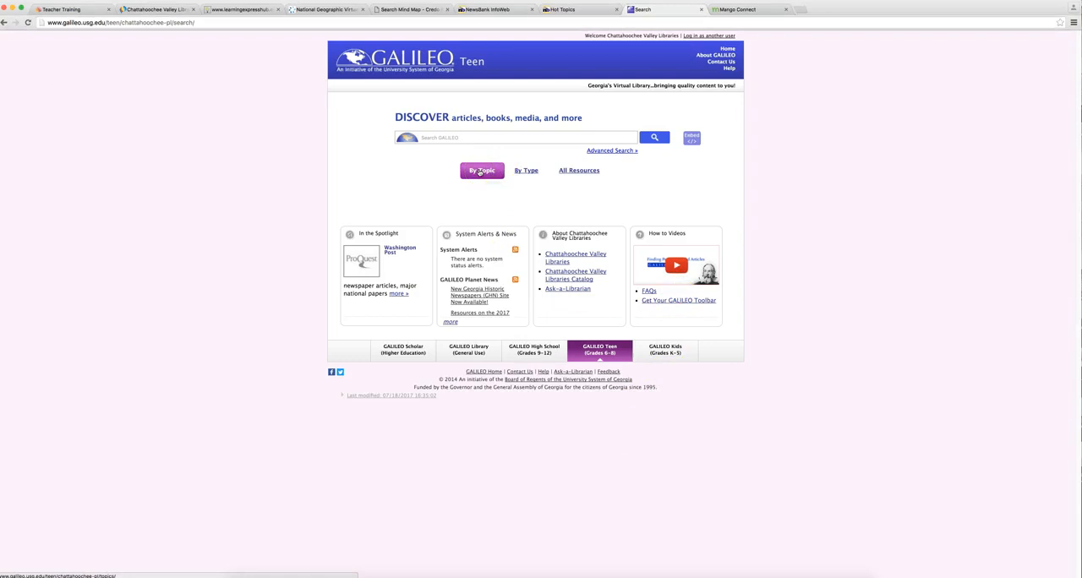
# - Browse Teen resources by topic and look through the Art and Music resources
pyautogui.click(482, 170)
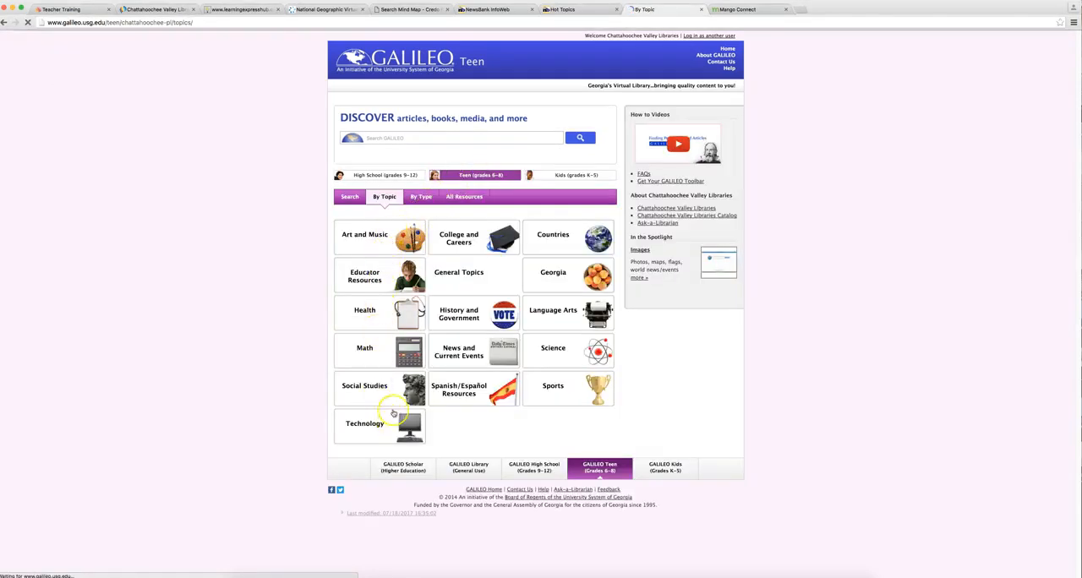
pyautogui.click(364, 235)
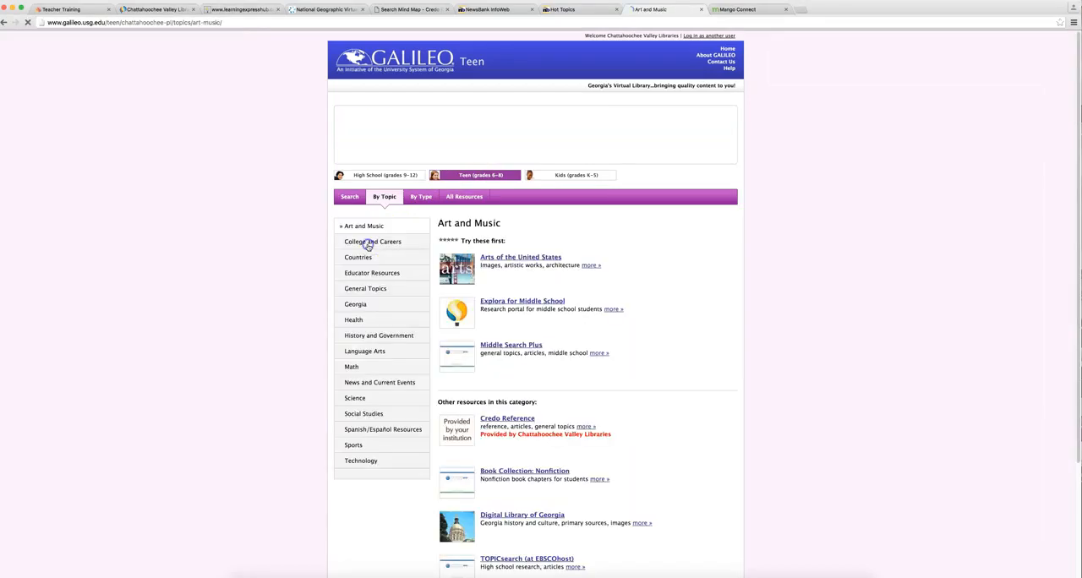
pyautogui.scroll(-3)
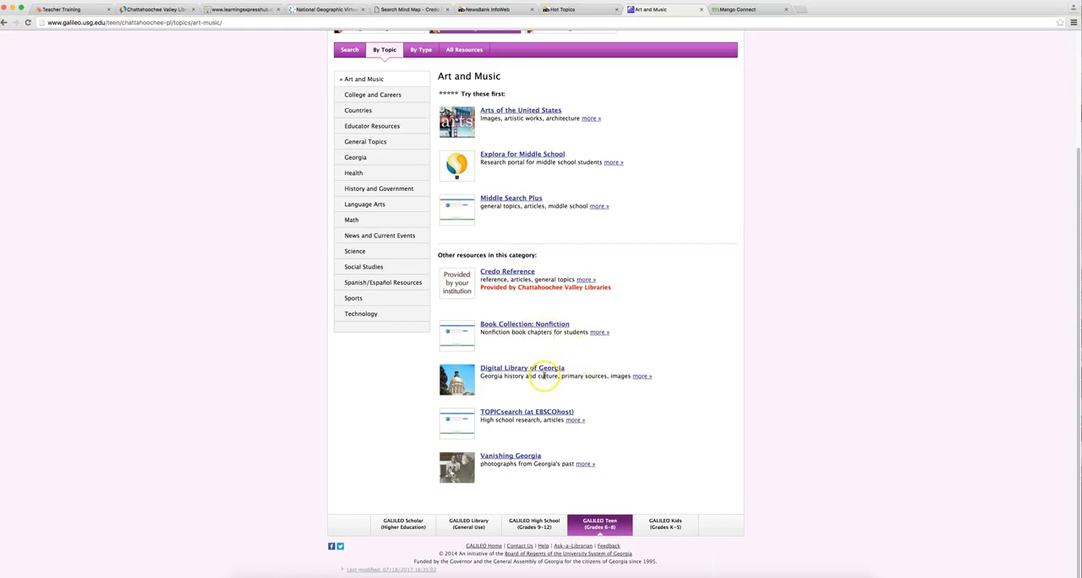
pyautogui.moveTo(576, 328)
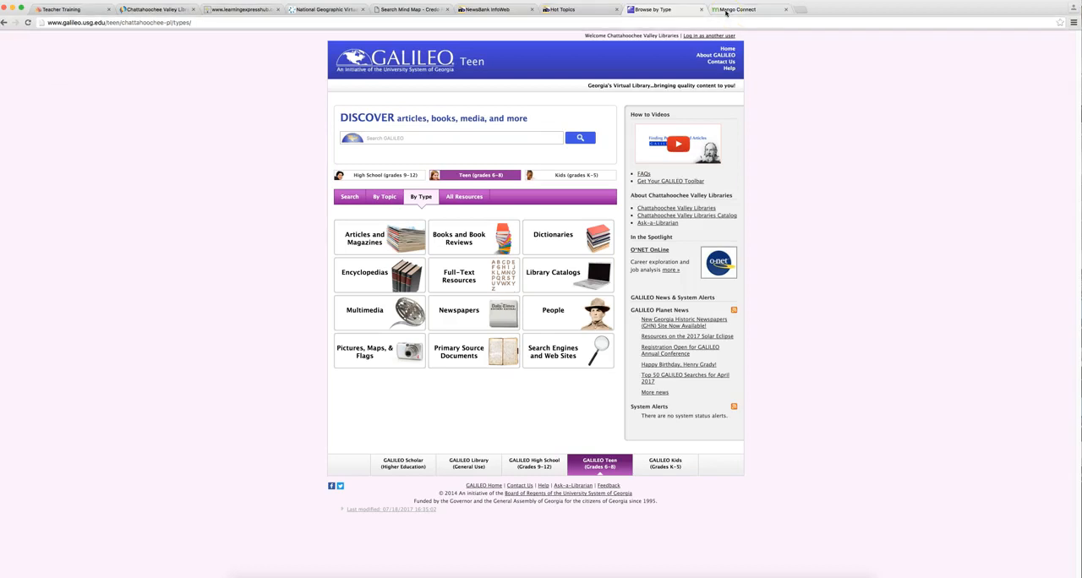
# - Switch to the Mango Languages tab and enter through Guest Access
pyautogui.click(745, 9)
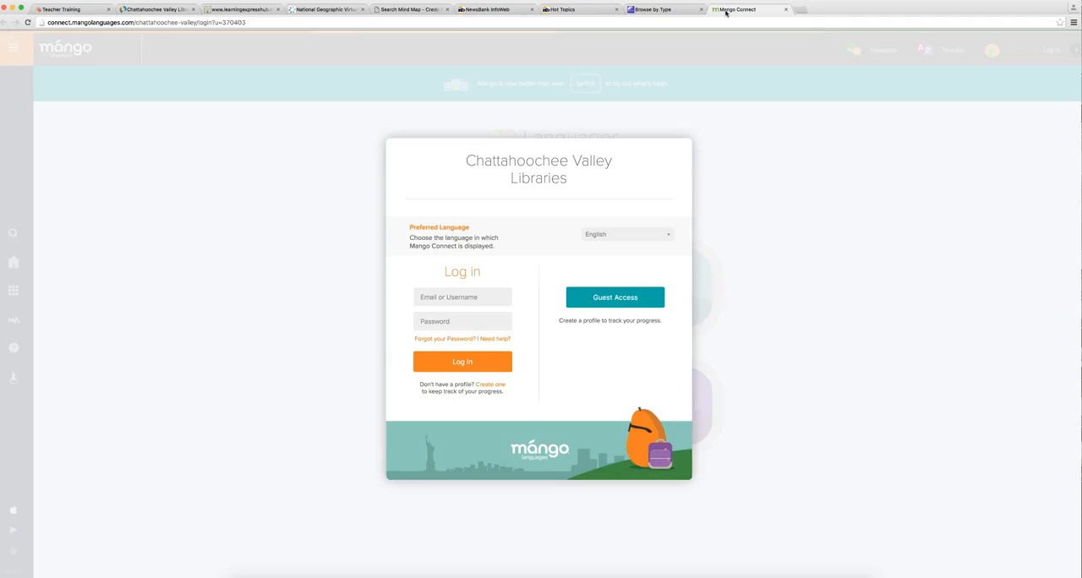
pyautogui.moveTo(937, 67)
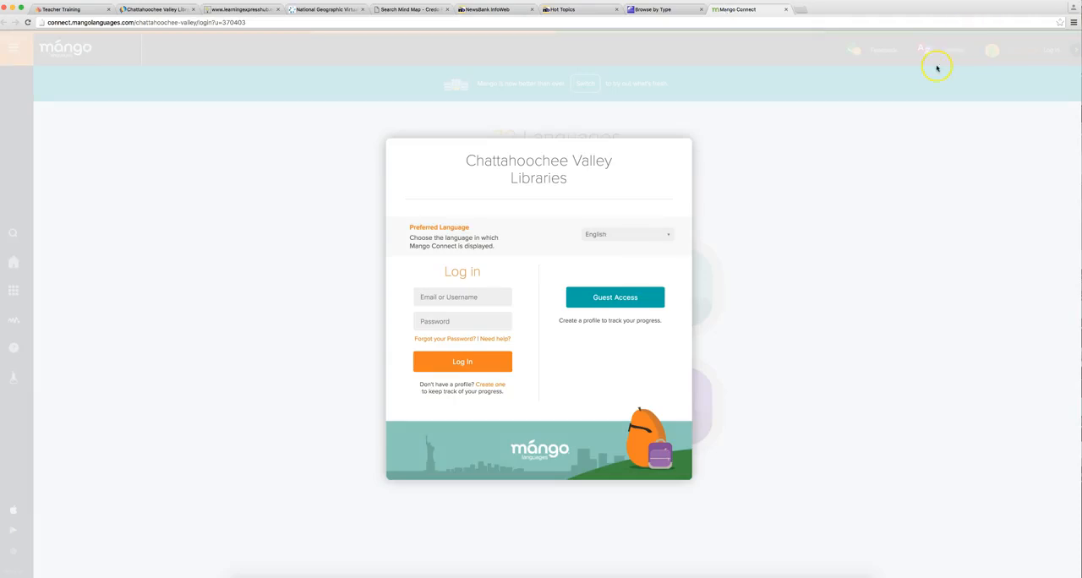
pyautogui.moveTo(438, 259)
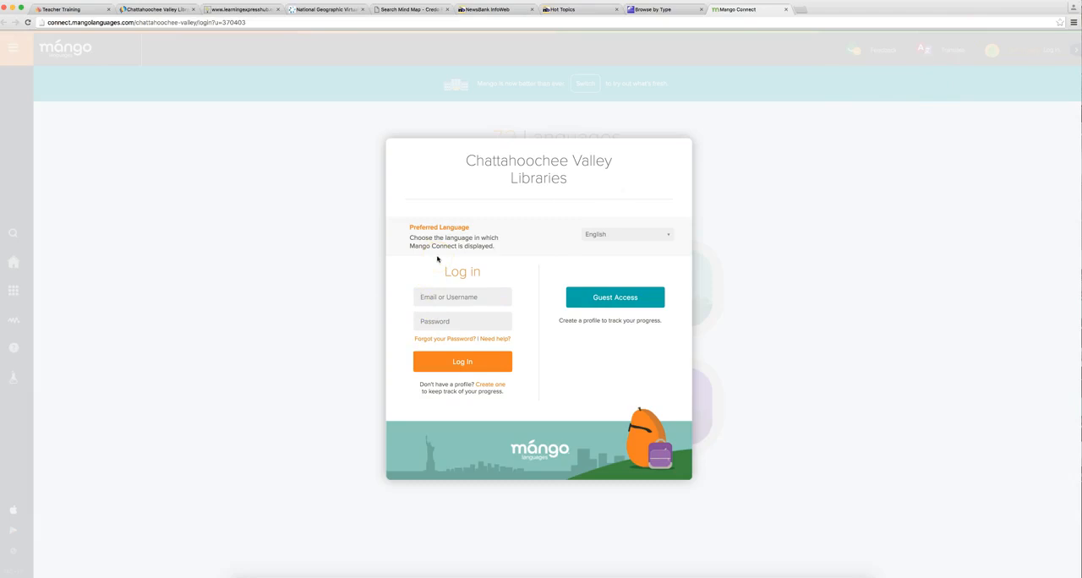
pyautogui.click(615, 297)
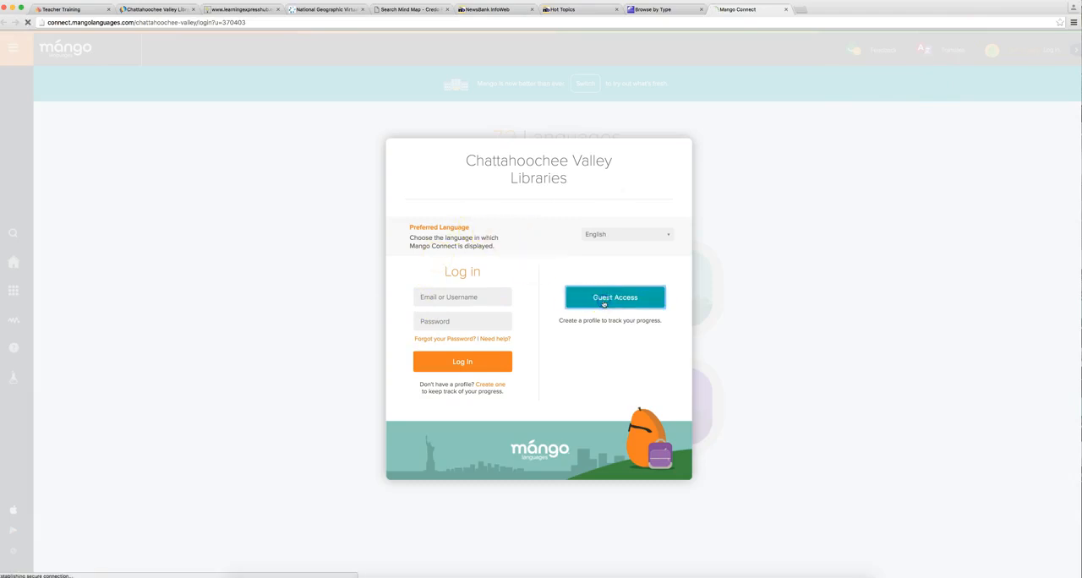
pyautogui.click(615, 297)
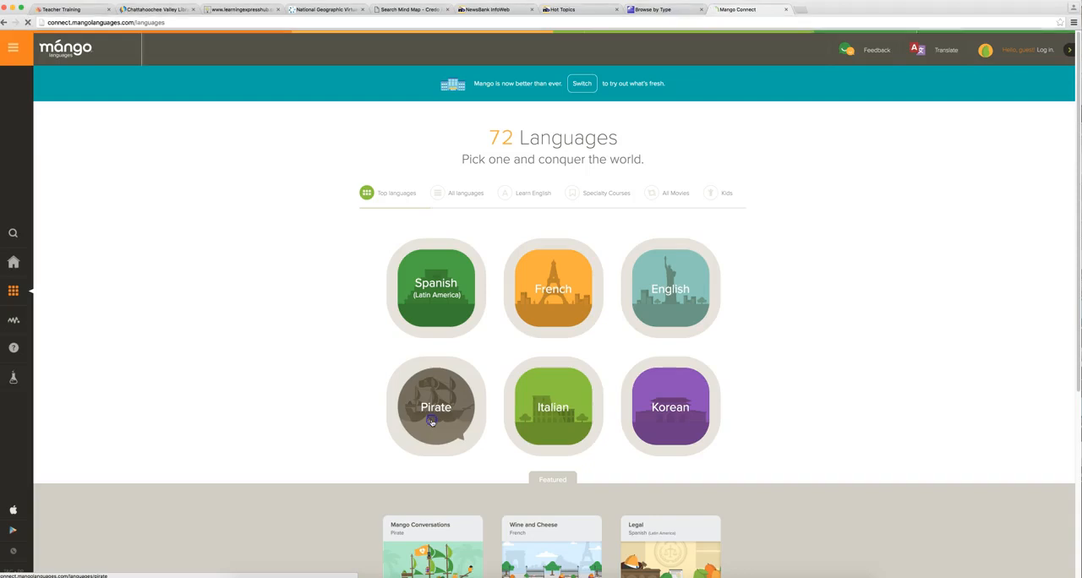
# - Choose Pirate, start Mango Conversations, and maximize the Captain's Orders lesson
pyautogui.click(436, 407)
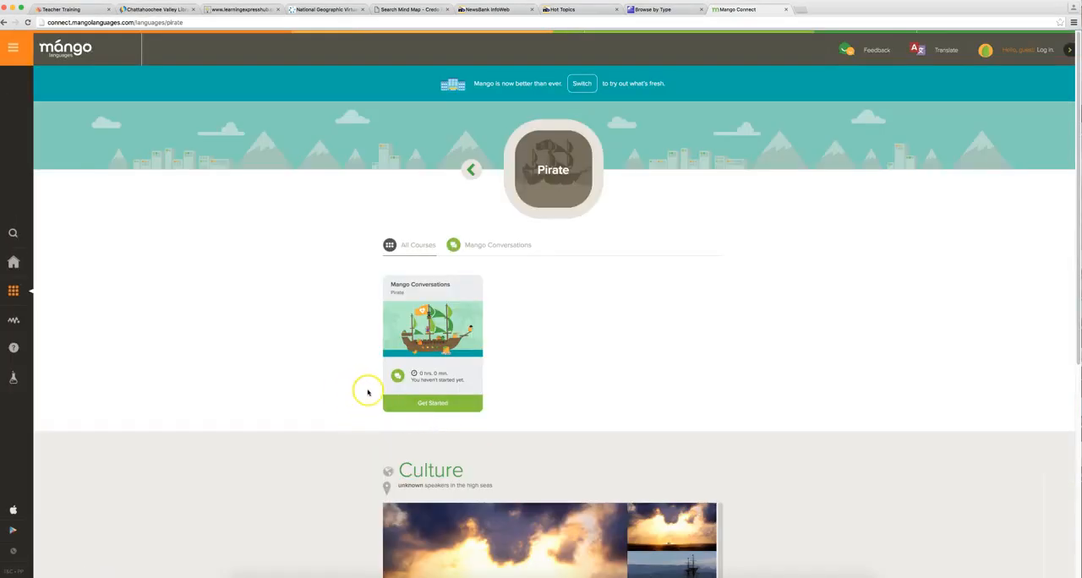
pyautogui.click(432, 403)
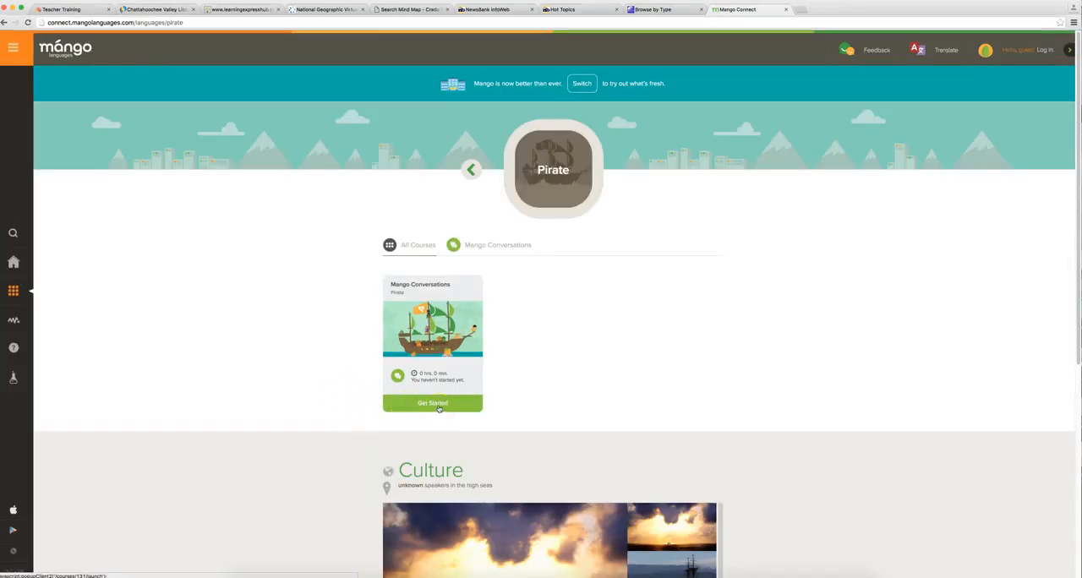
pyautogui.click(432, 403)
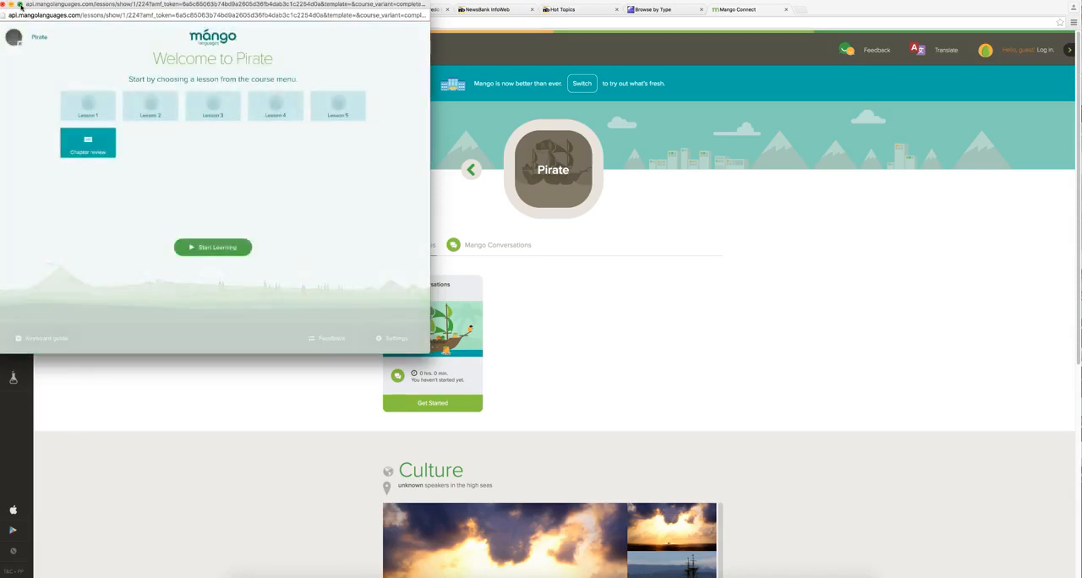
pyautogui.click(213, 247)
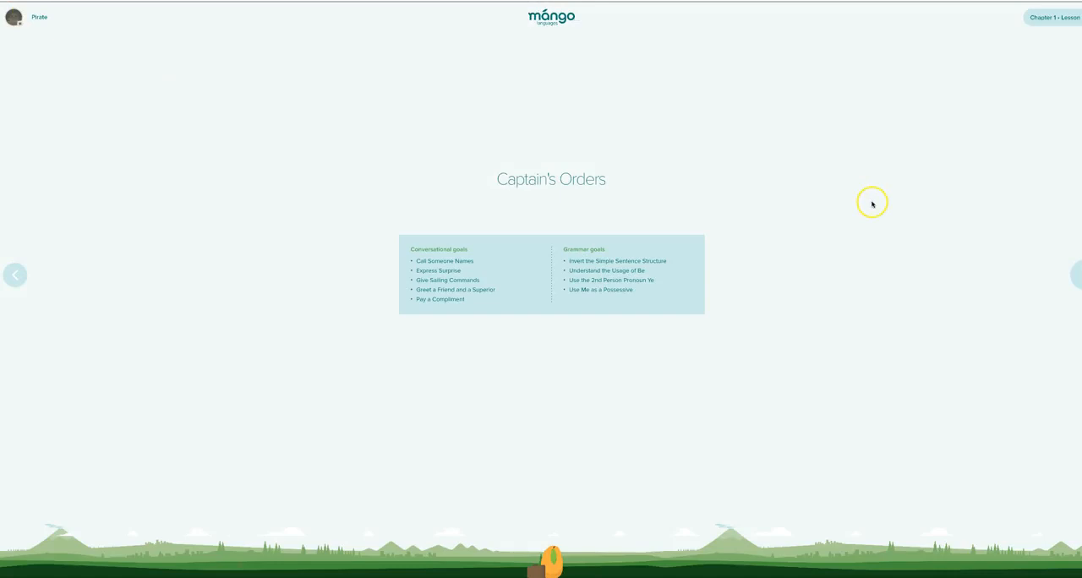
# - Advance to the 'Blow me down, the ship's becalmed!' slide and play its audio
pyautogui.click(1077, 274)
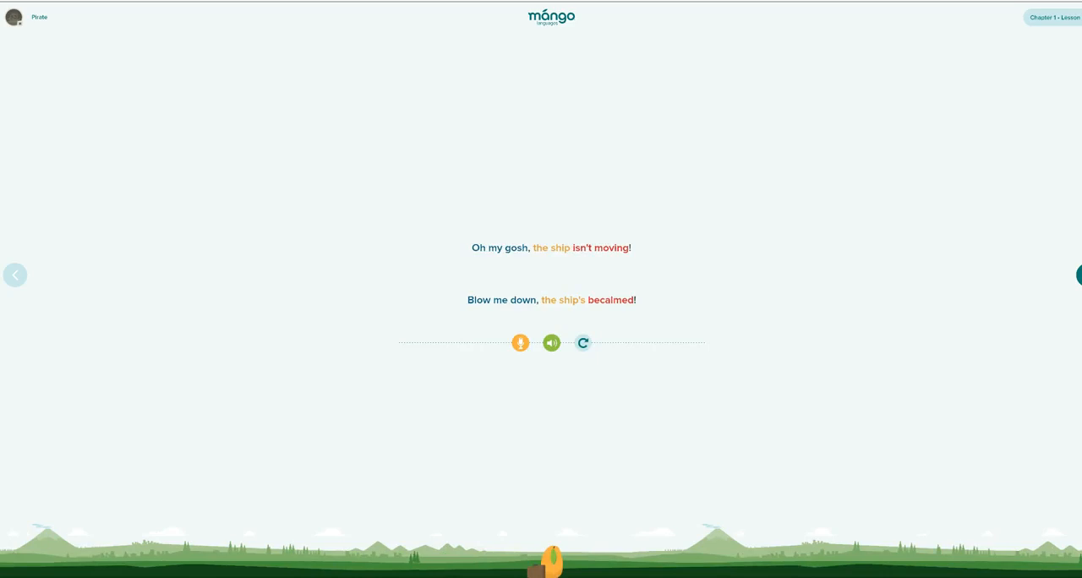
pyautogui.moveTo(933, 277)
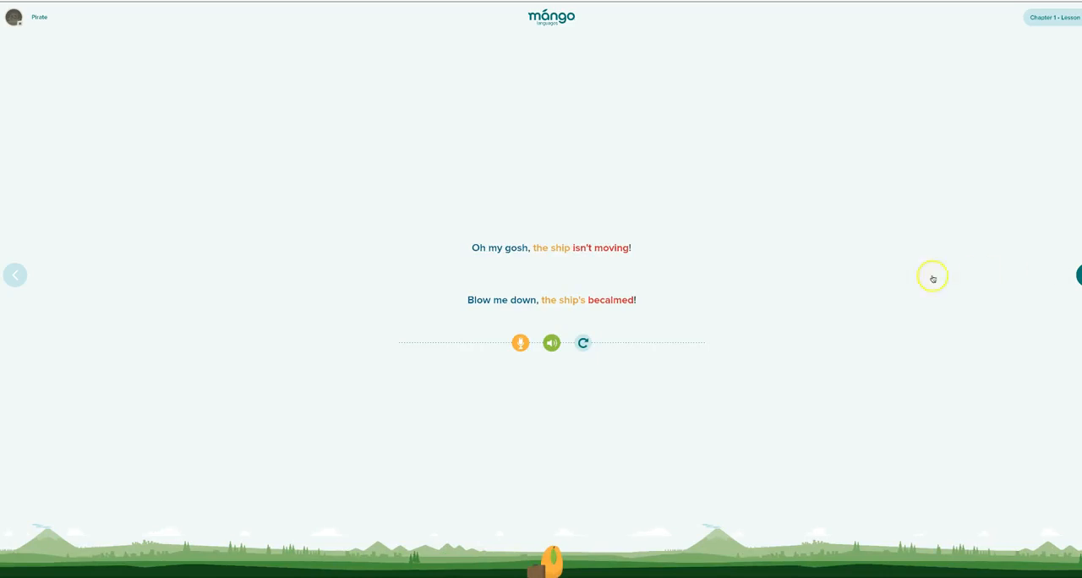
pyautogui.moveTo(499, 382)
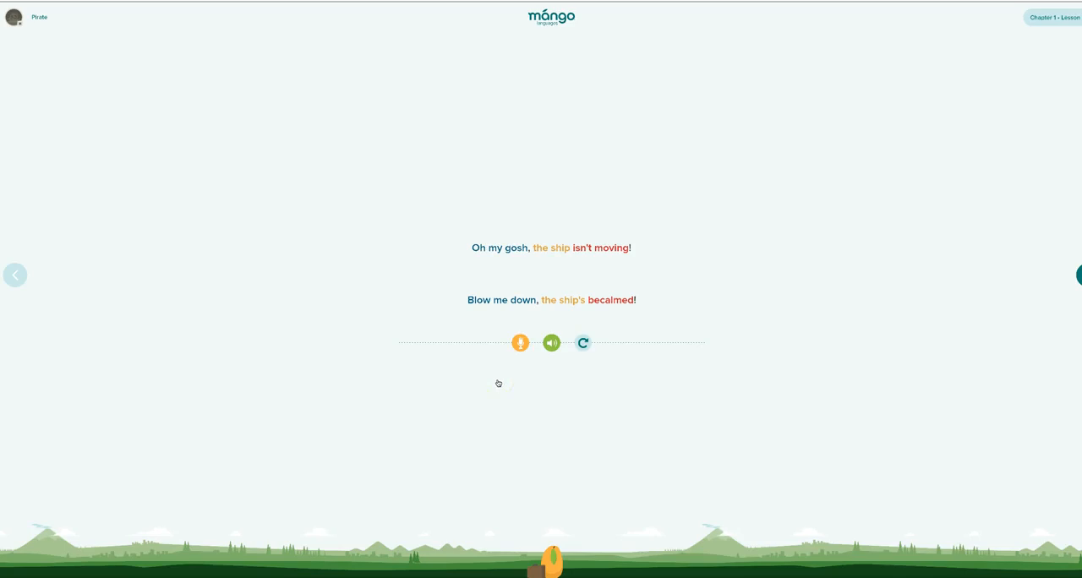
pyautogui.click(520, 344)
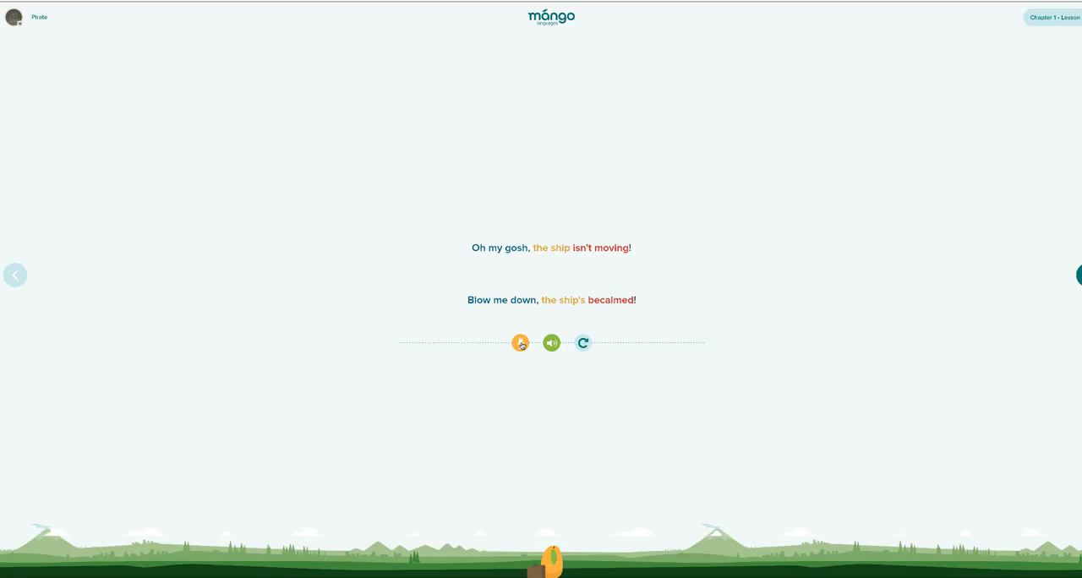
pyautogui.click(552, 343)
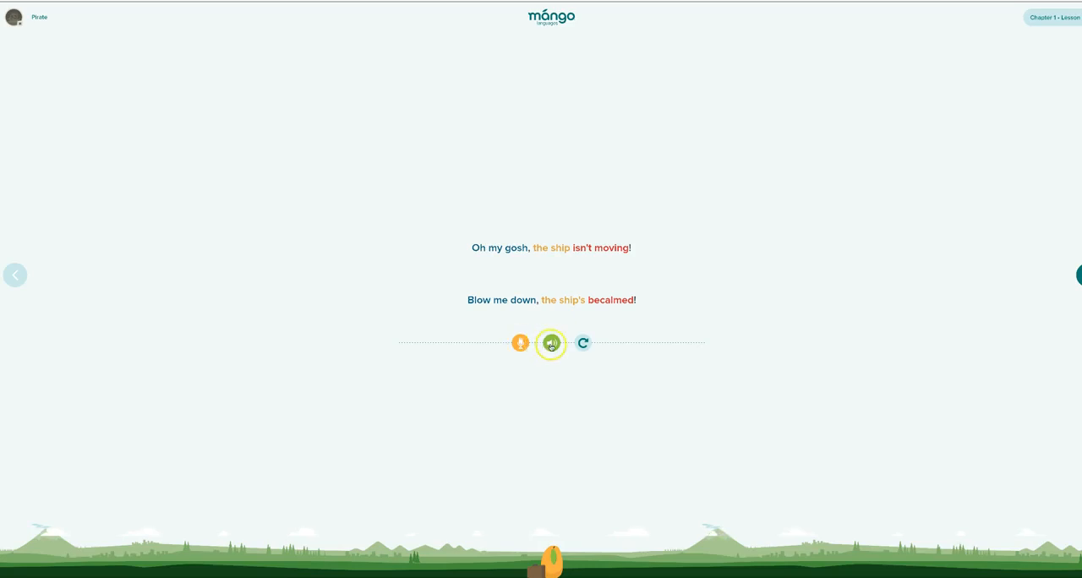
pyautogui.click(551, 343)
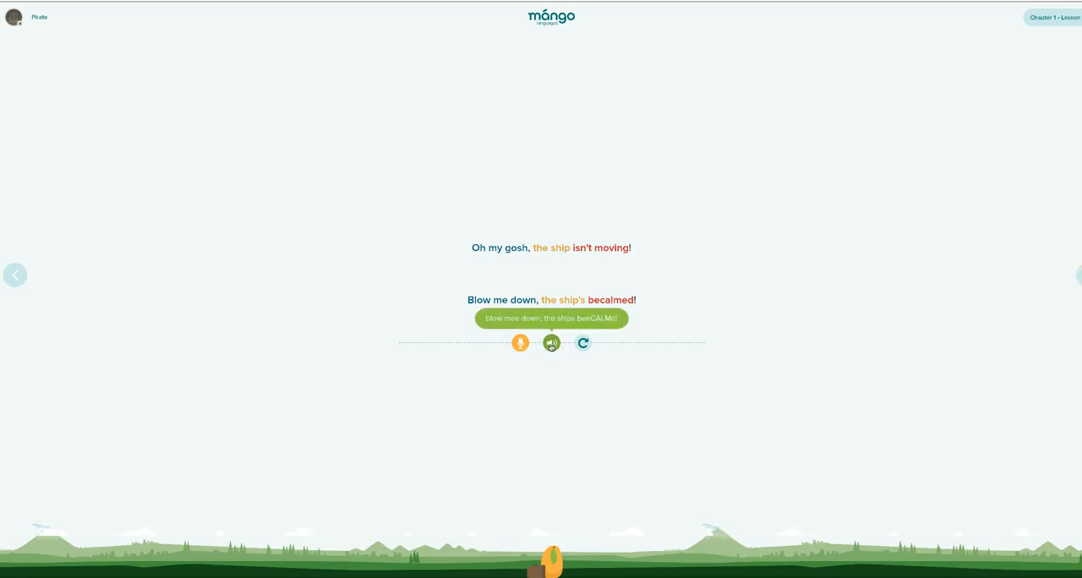
# - Record the becalmed phrase in Voice Compare and play it back against the native audio
pyautogui.click(521, 344)
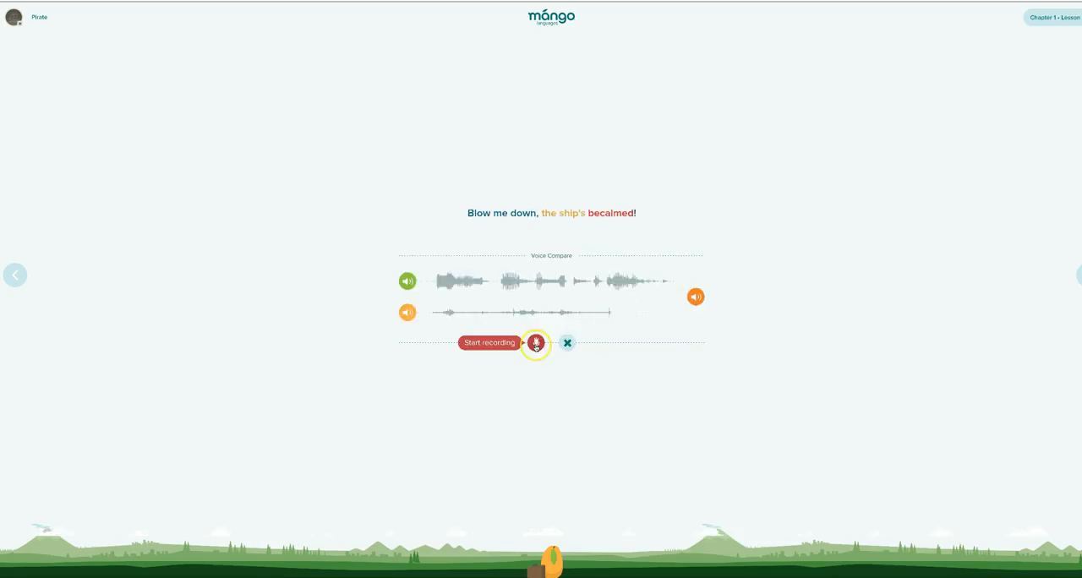
pyautogui.click(537, 343)
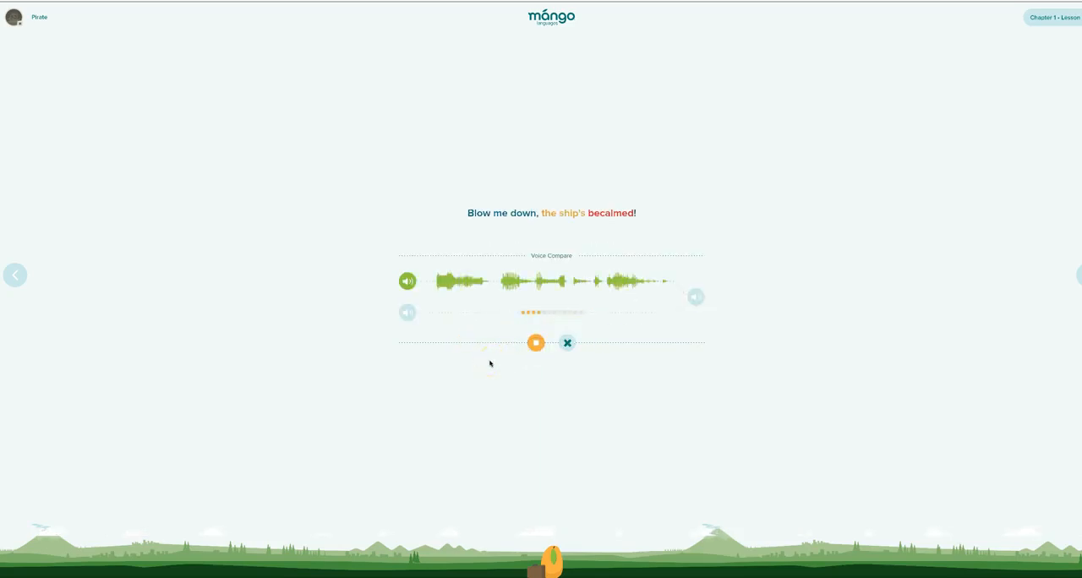
pyautogui.click(536, 343)
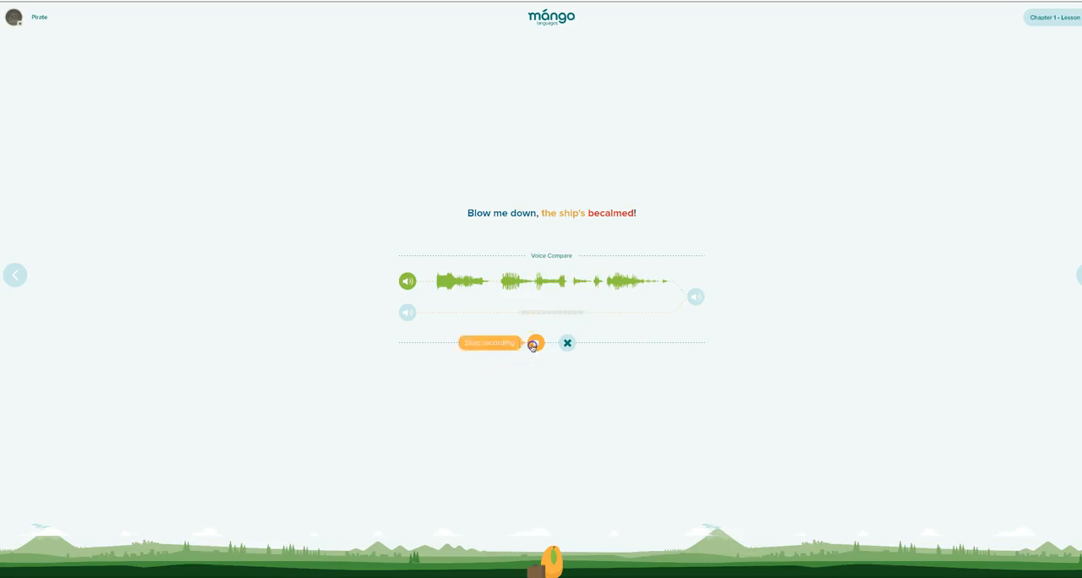
pyautogui.click(534, 344)
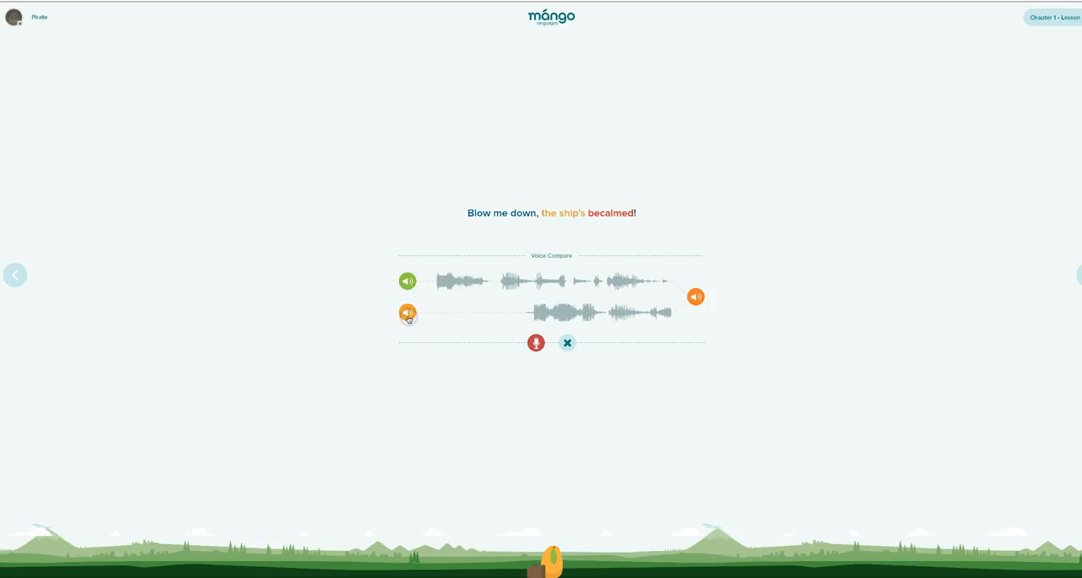
pyautogui.click(408, 313)
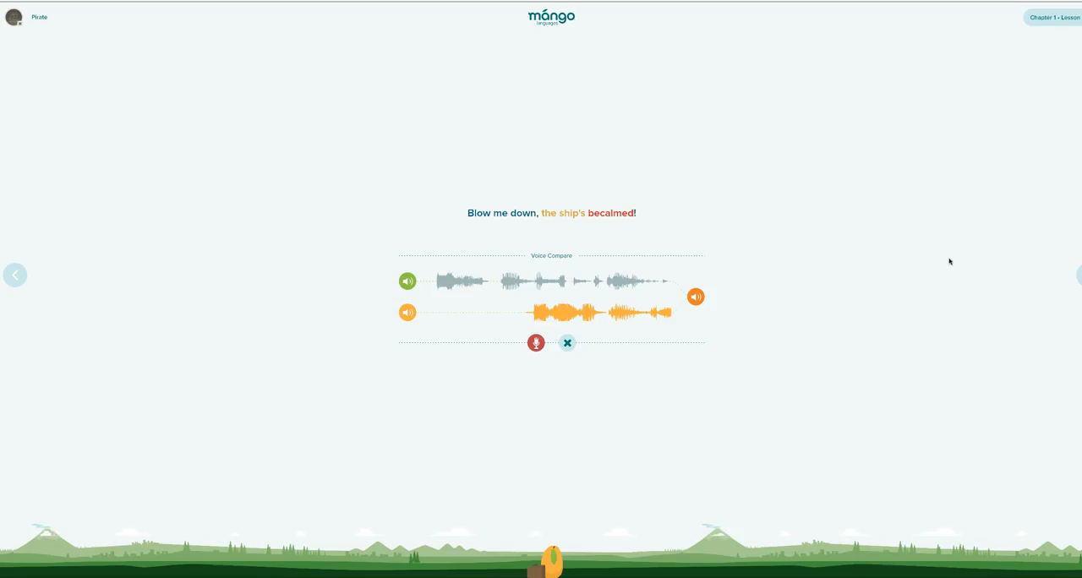
pyautogui.moveTo(962, 281)
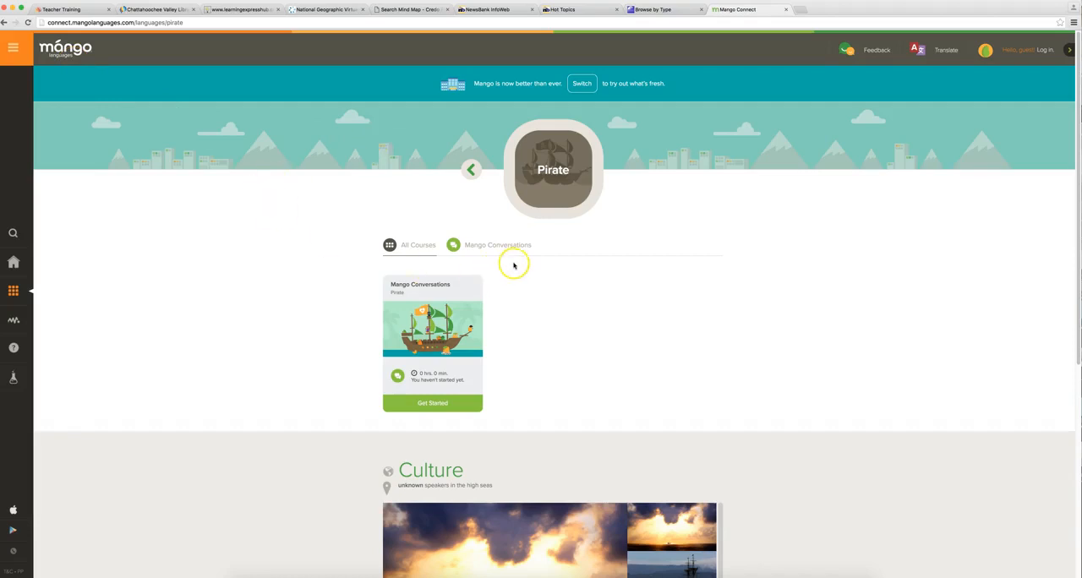
pyautogui.scroll(-3)
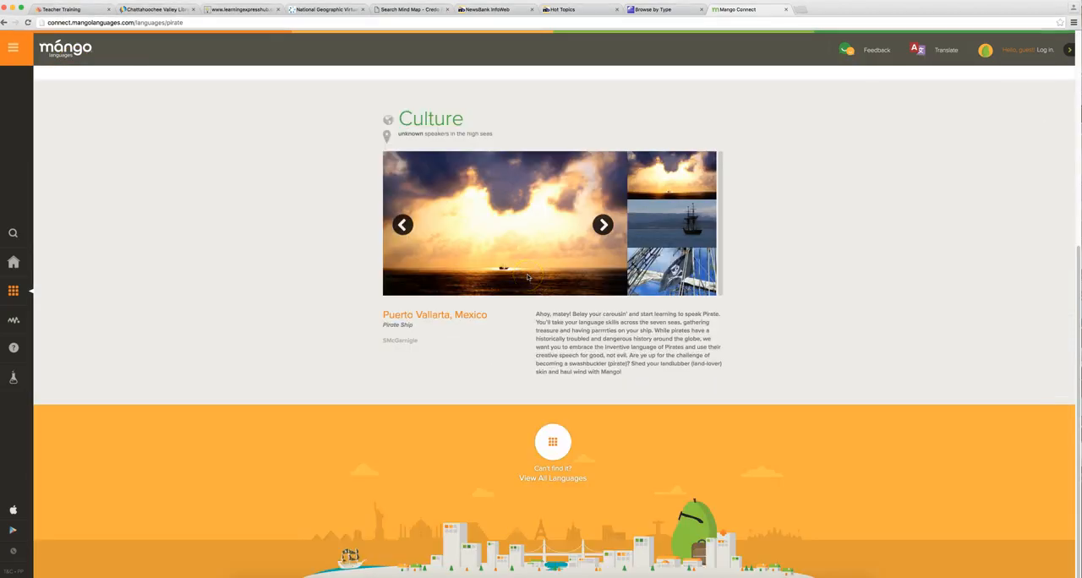